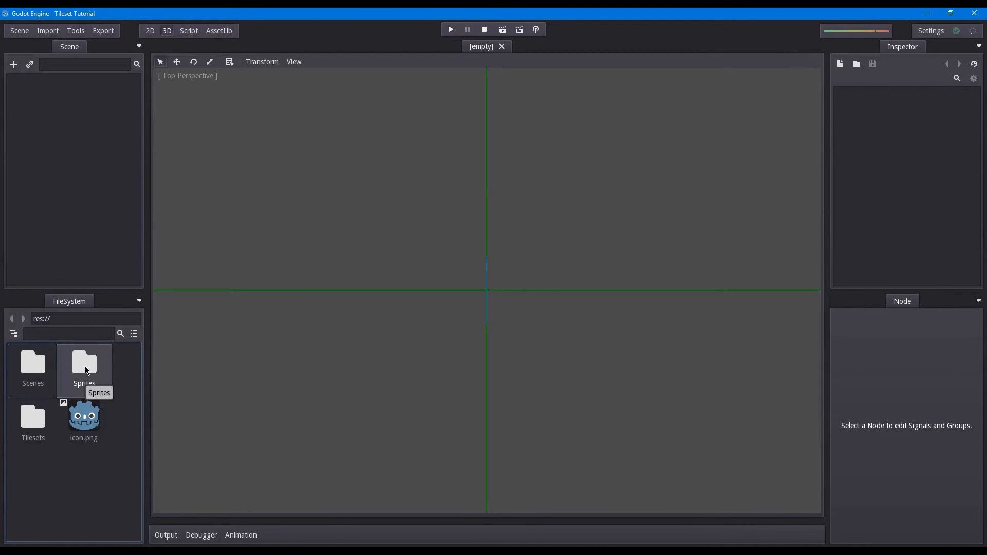
# Open the Sprites folder and inspect the Floor Tile 7 and Floor Tile 8 textures
pyautogui.doubleClick(84, 364)
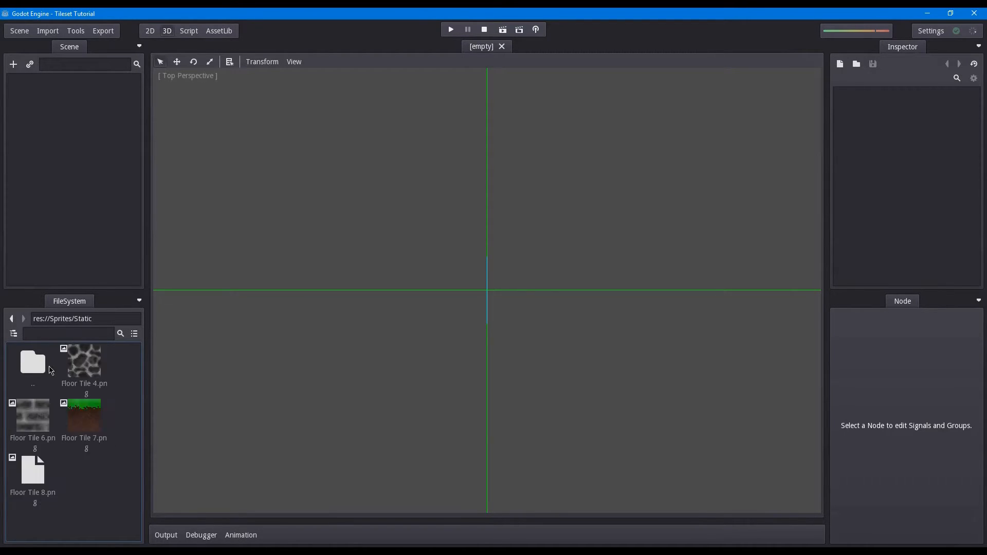
pyautogui.click(84, 415)
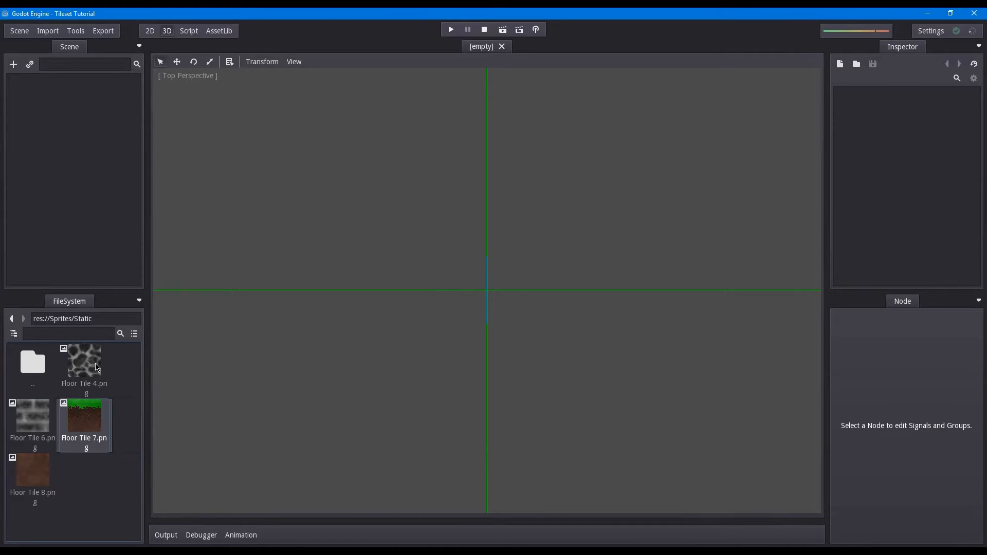
pyautogui.click(83, 416)
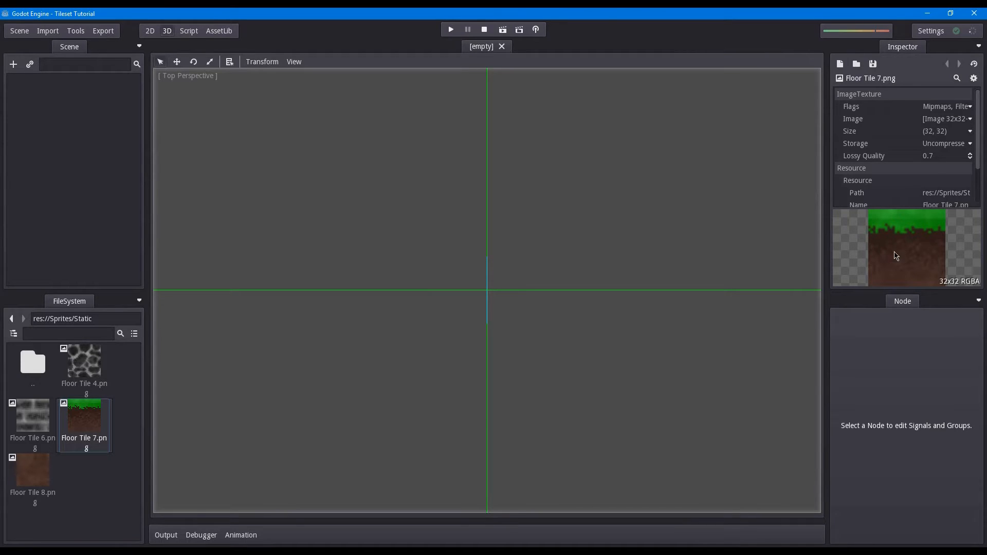
pyautogui.click(947, 106)
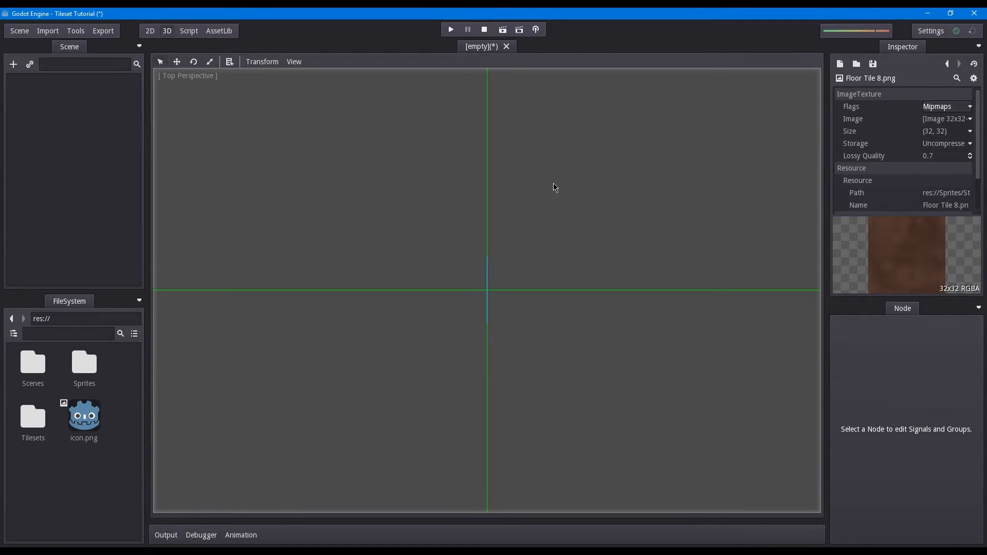
# In the 2D workspace, create a new scene with a Node2D root node
pyautogui.click(167, 30)
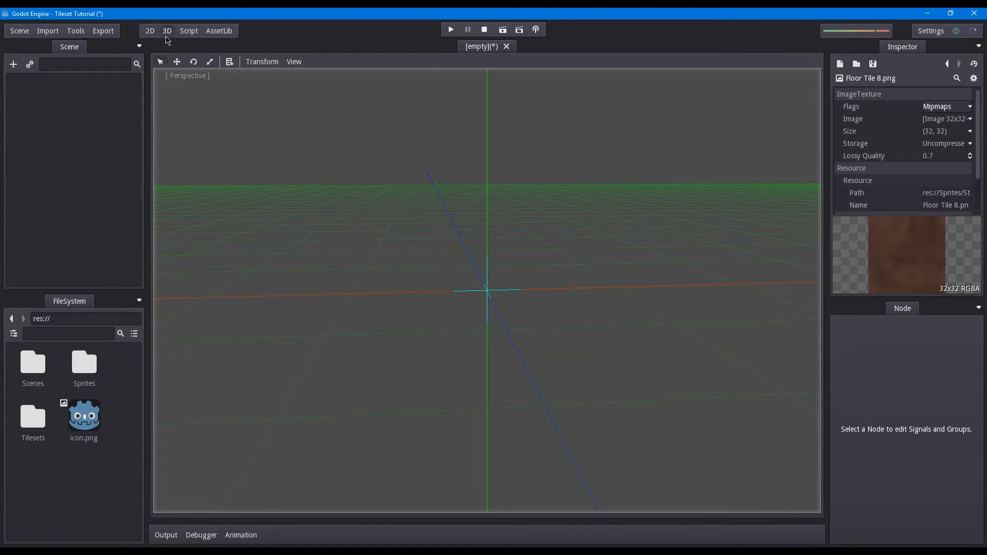
pyautogui.click(149, 31)
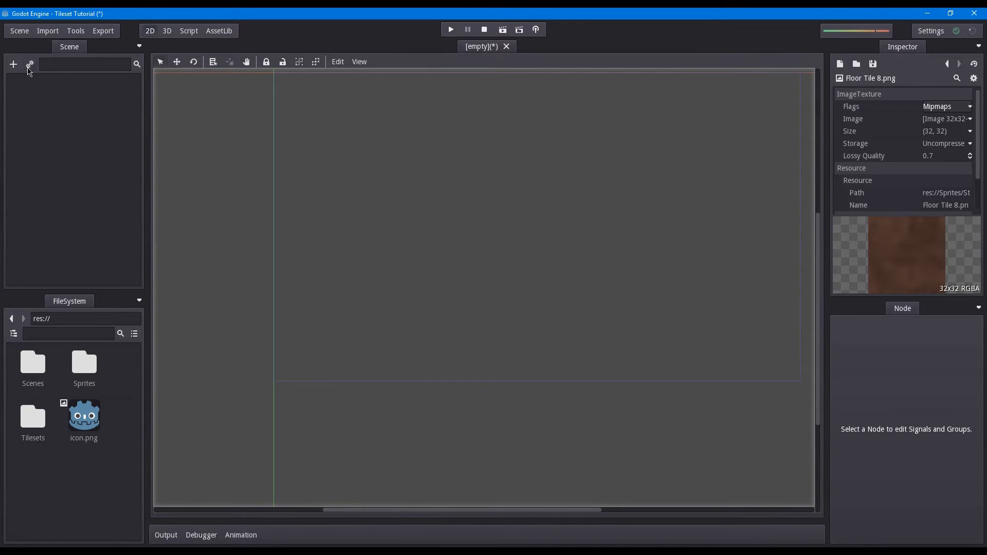
pyautogui.click(13, 64)
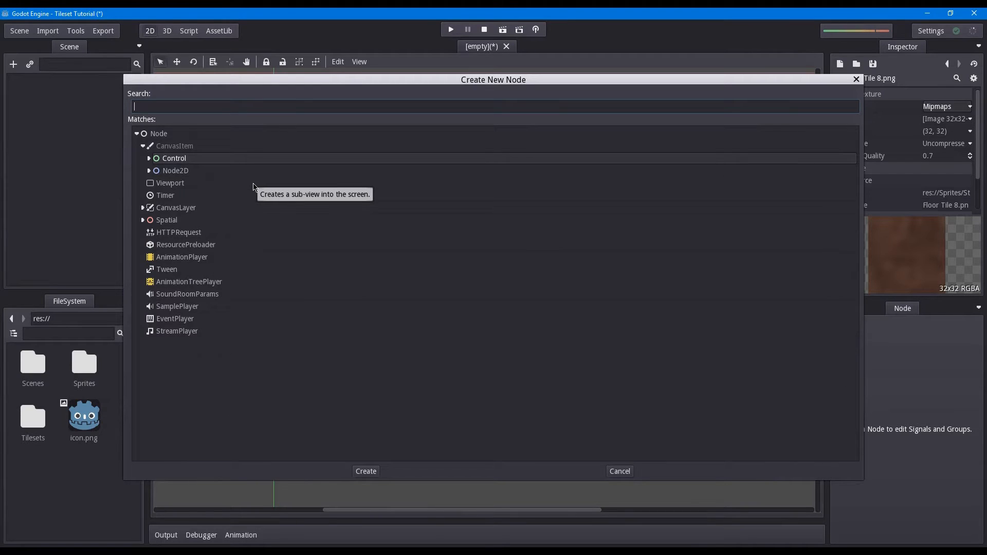
pyautogui.write('node2d')
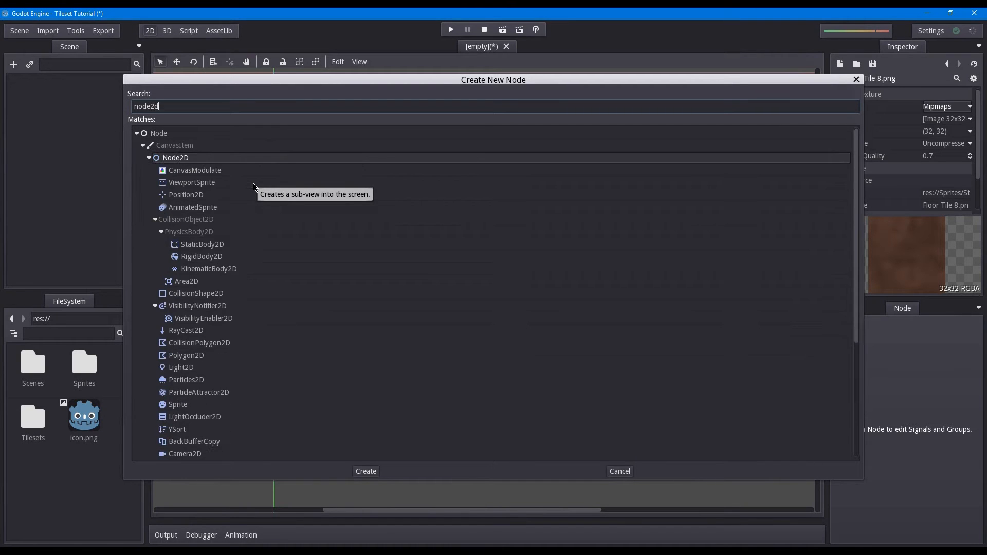
pyautogui.click(365, 471)
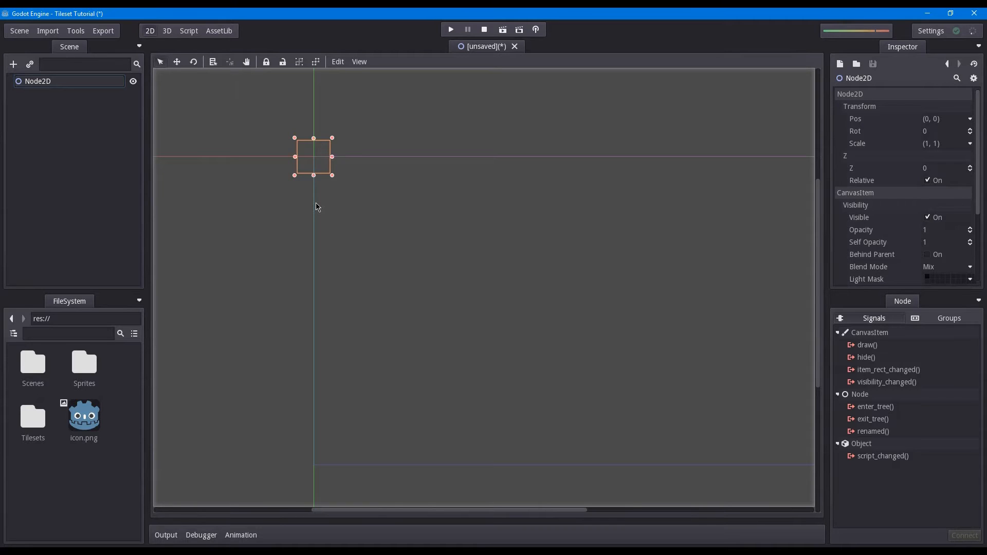
pyautogui.moveTo(325, 89)
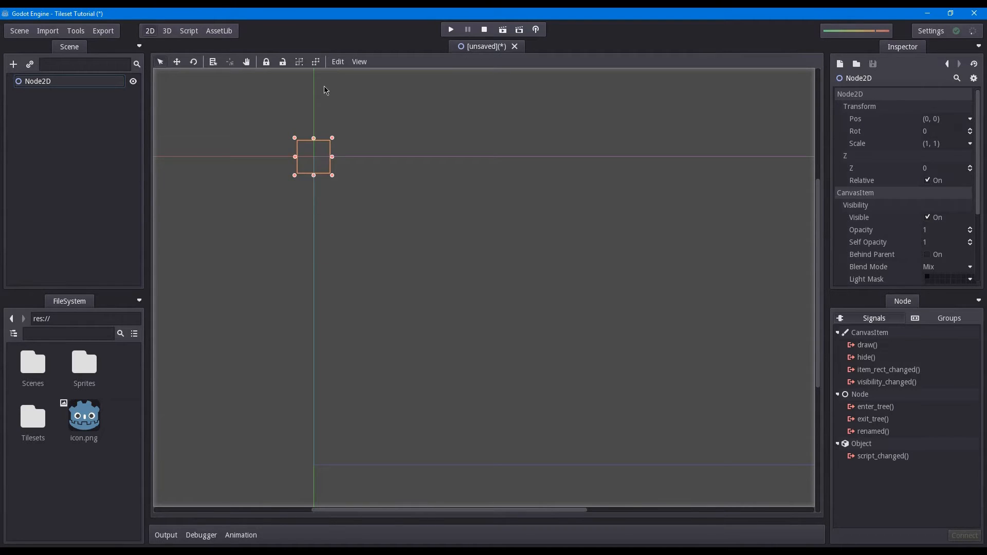
pyautogui.moveTo(368, 181)
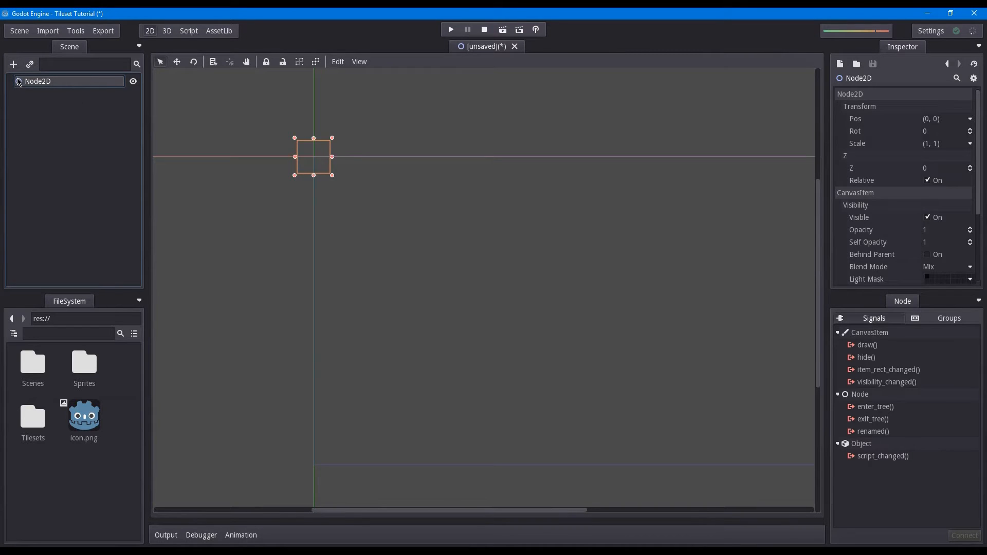
# Add a Sprite child under Node2D with Static/Floor Tile 7.png as its texture
pyautogui.click(13, 64)
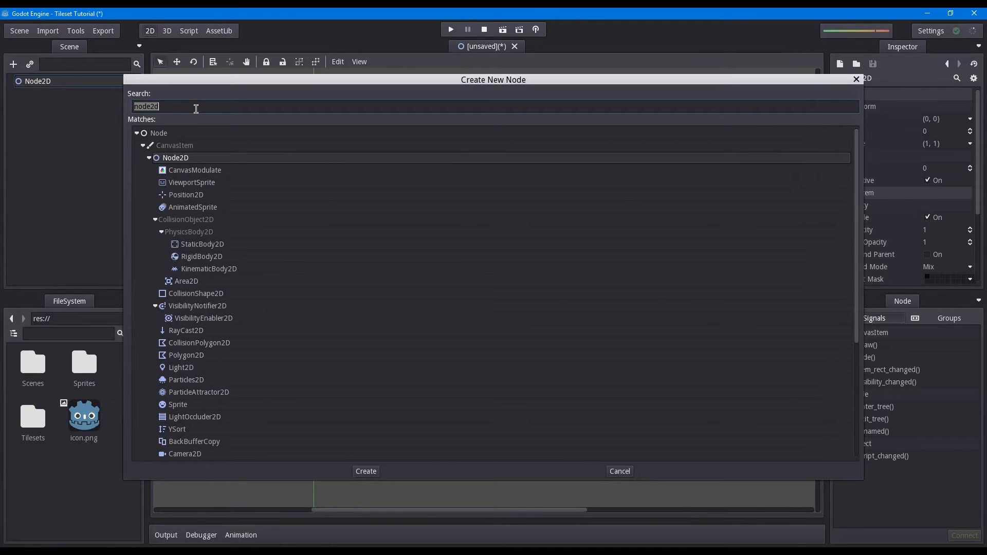
pyautogui.click(365, 471)
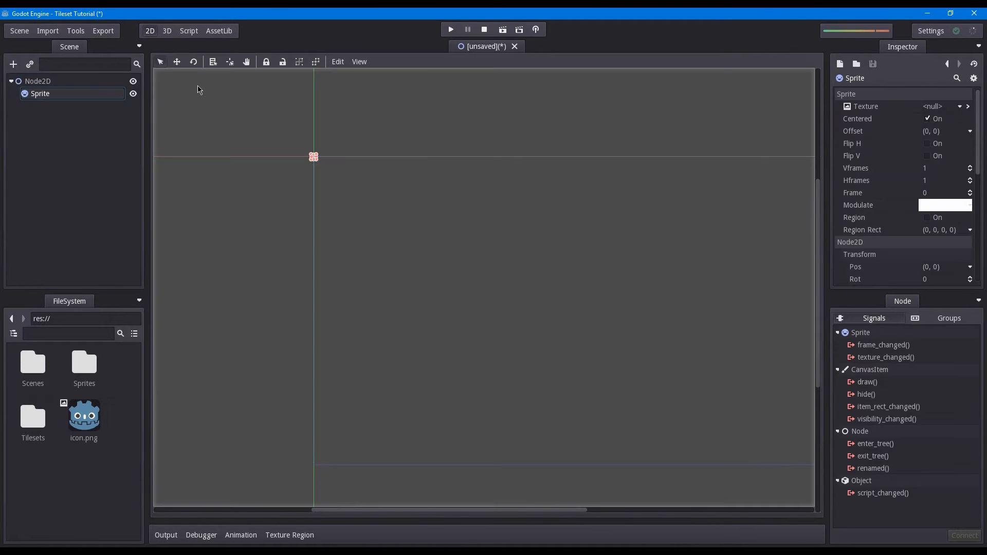
pyautogui.moveTo(796, 140)
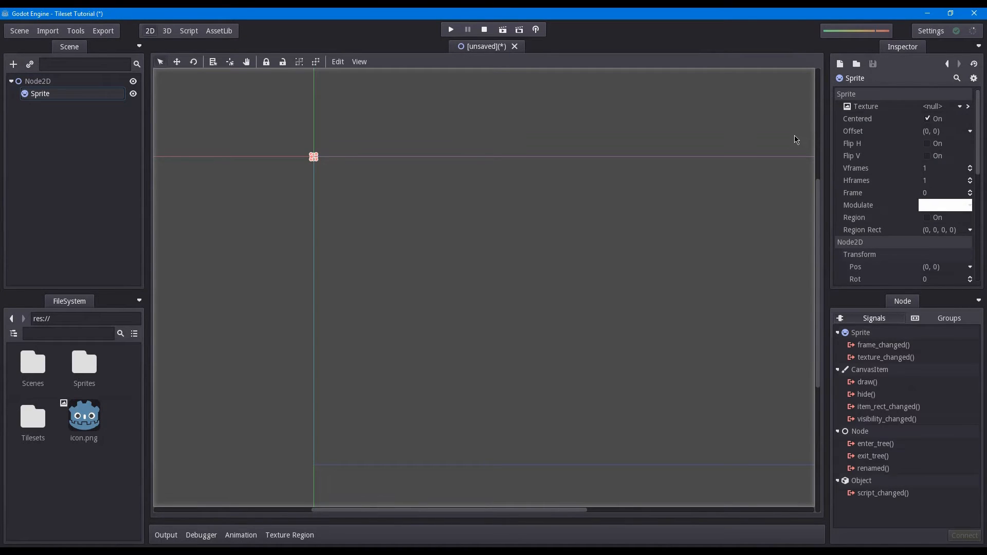
pyautogui.click(960, 106)
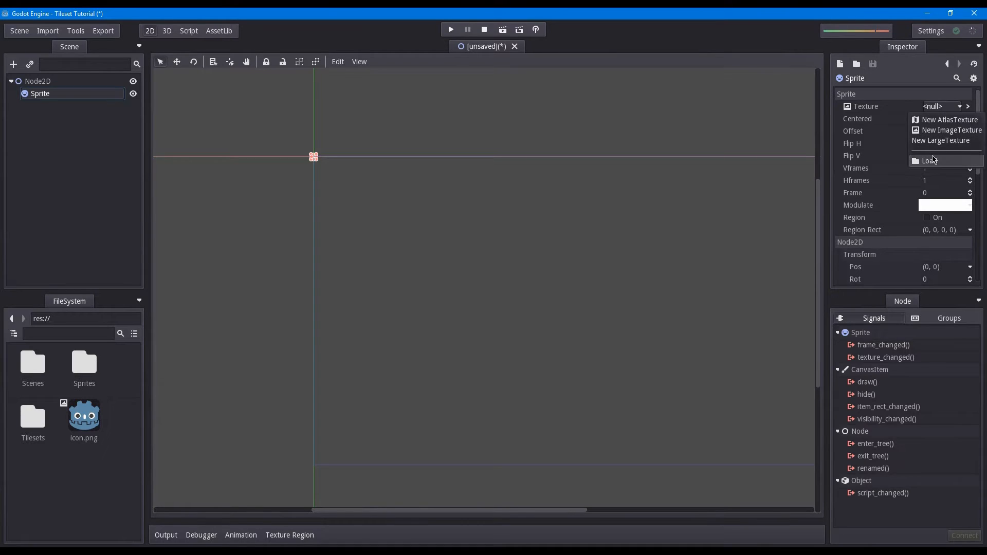
pyautogui.click(931, 161)
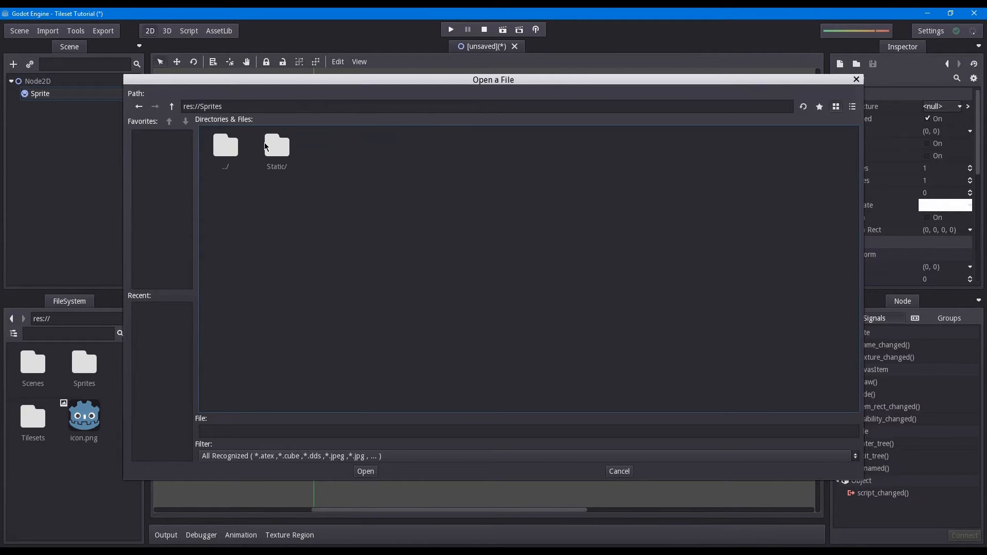
pyautogui.doubleClick(277, 146)
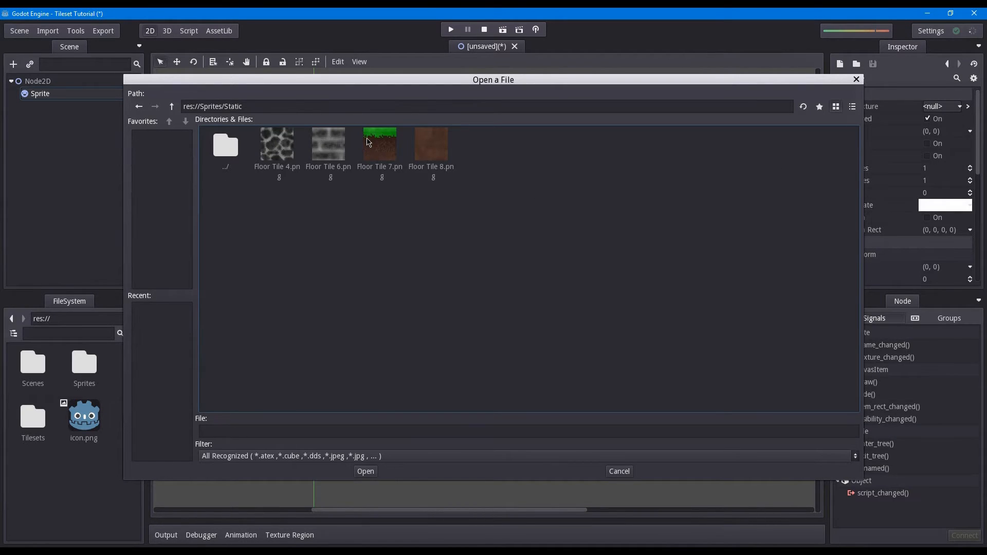
pyautogui.doubleClick(380, 145)
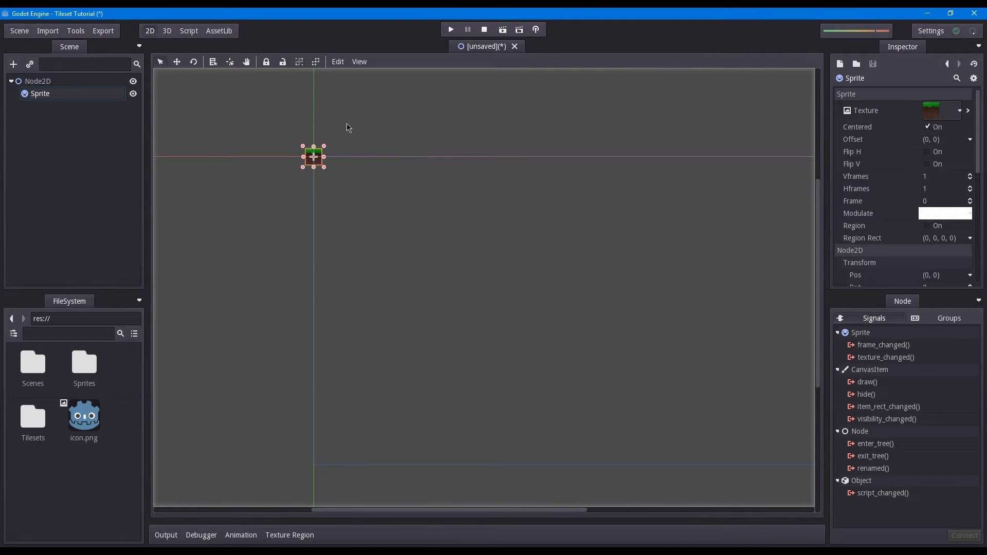
# Adjust the snap grid step and drag the grass sprite to (16, 16)
pyautogui.click(337, 61)
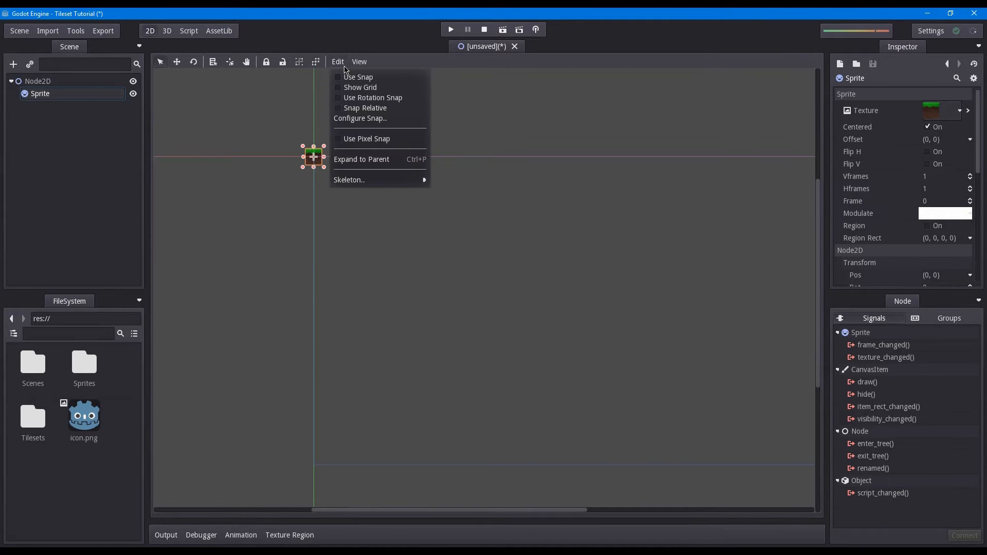
pyautogui.click(360, 118)
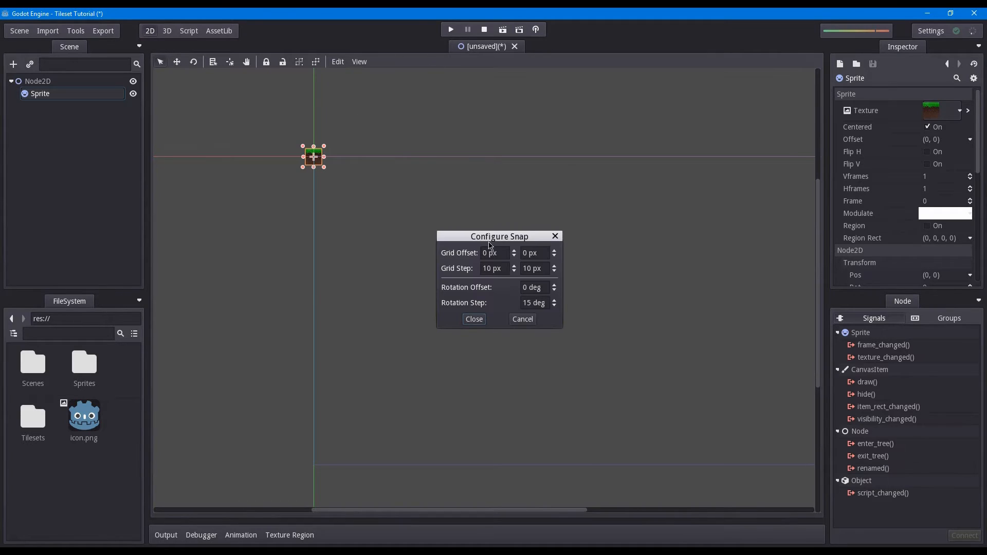
pyautogui.click(494, 269)
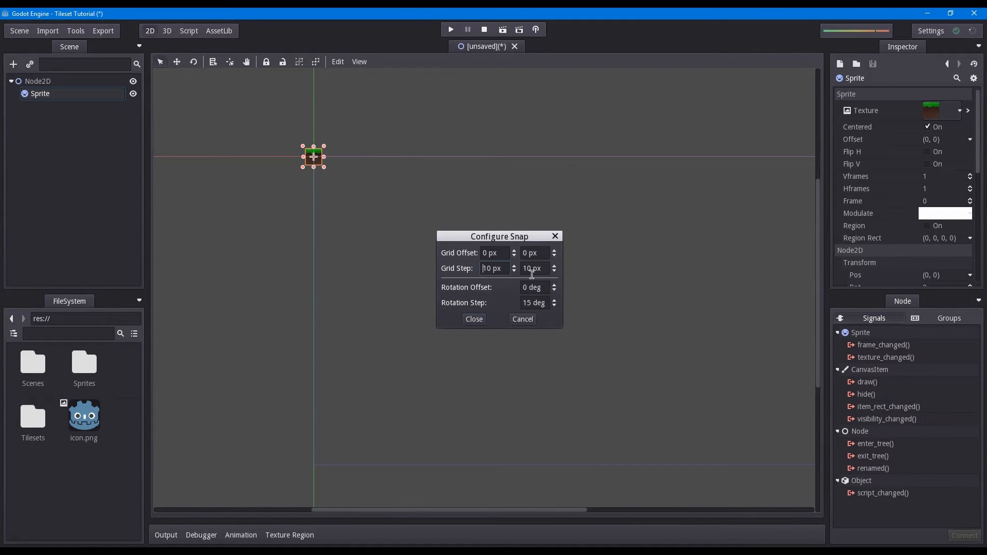
pyautogui.click(474, 320)
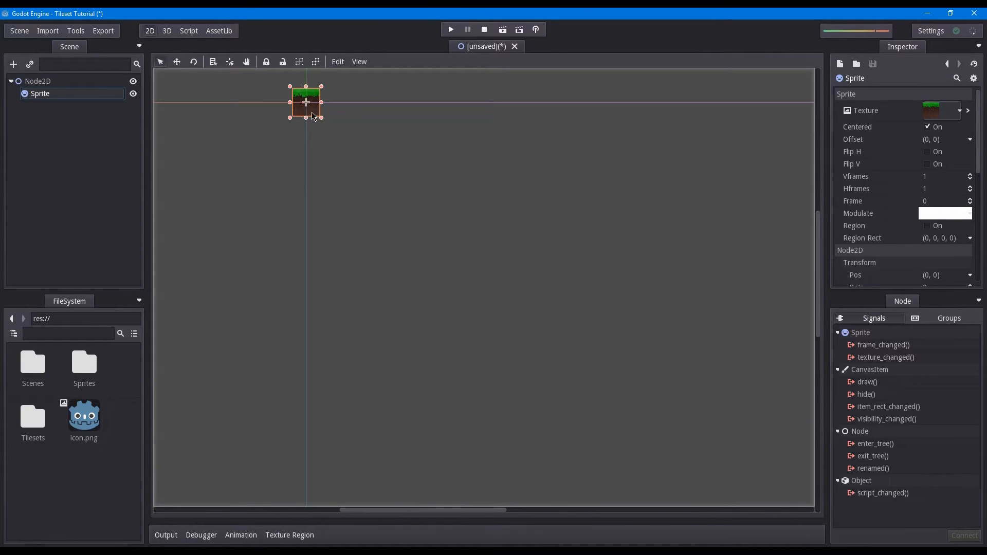
pyautogui.moveTo(306, 103); pyautogui.dragTo(320, 117)
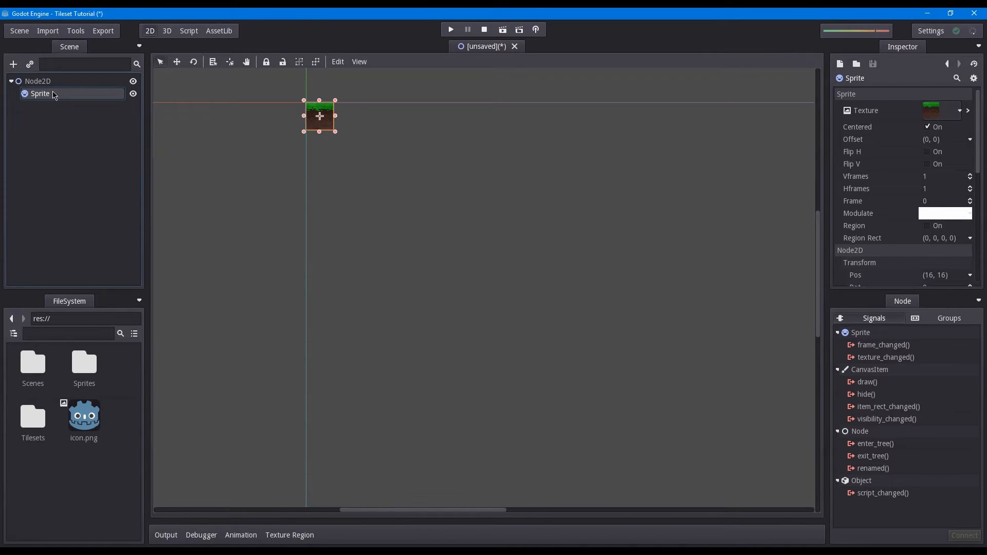
# Rename the grass sprite node to 'Grass' in the Scene dock
pyautogui.write('Grass')
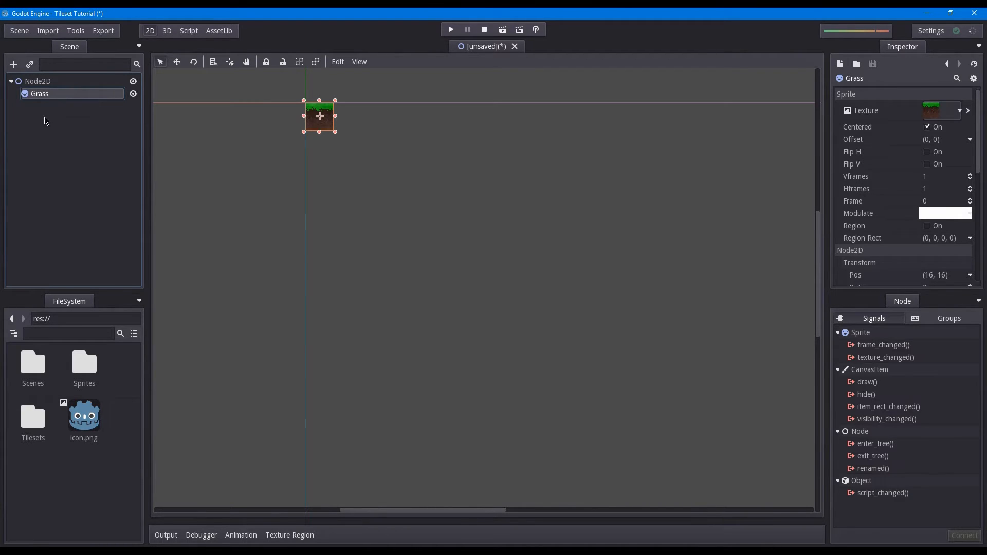
pyautogui.moveTo(42, 179)
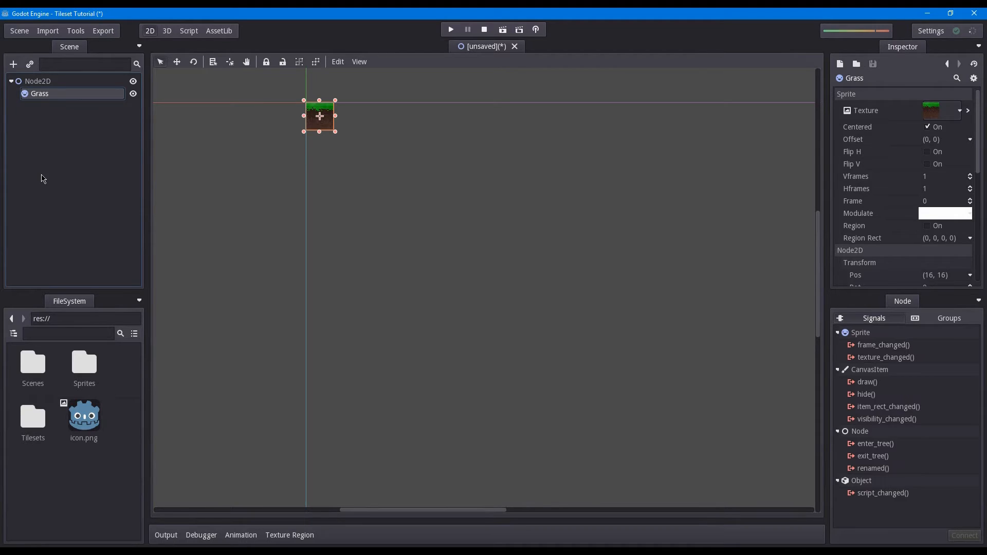
pyautogui.moveTo(34, 201)
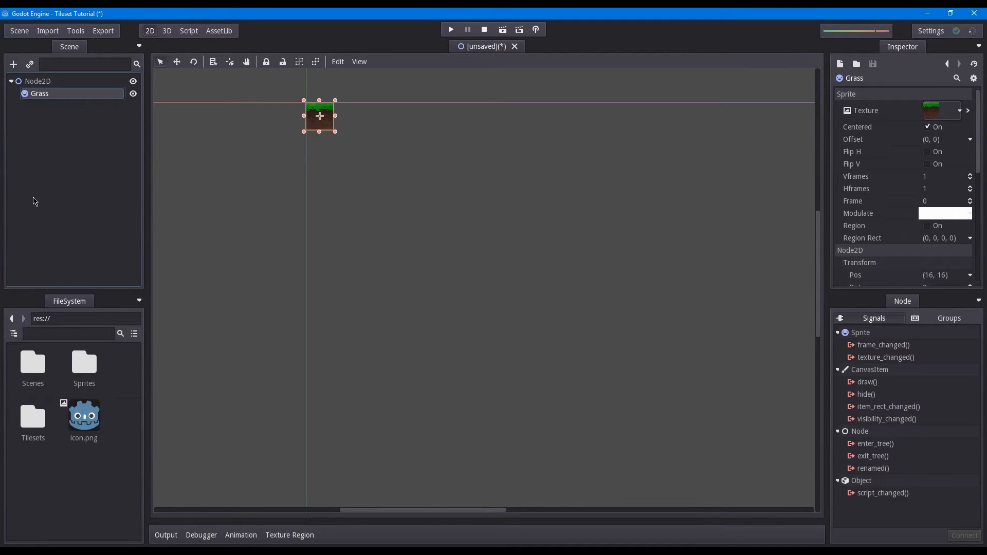
pyautogui.moveTo(80, 96)
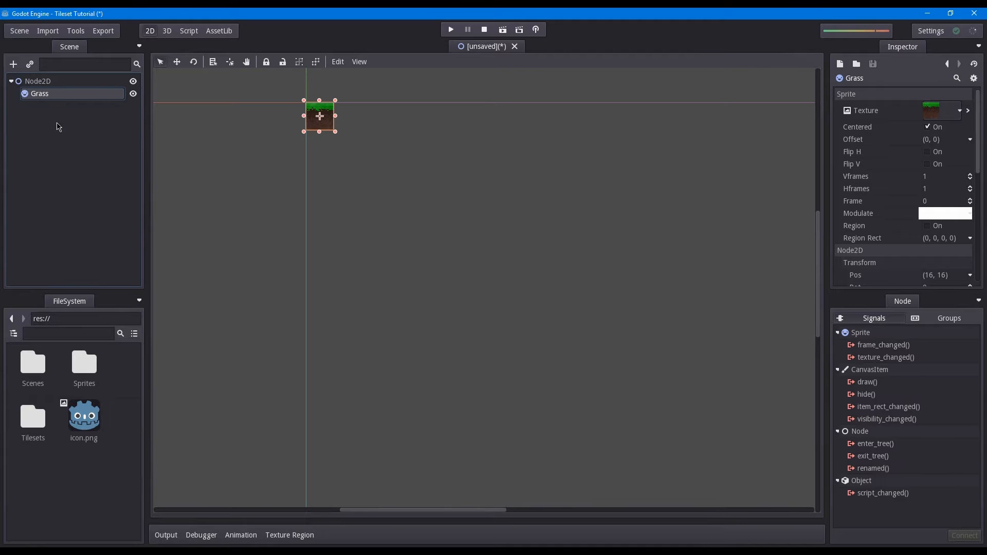
pyautogui.moveTo(33, 137)
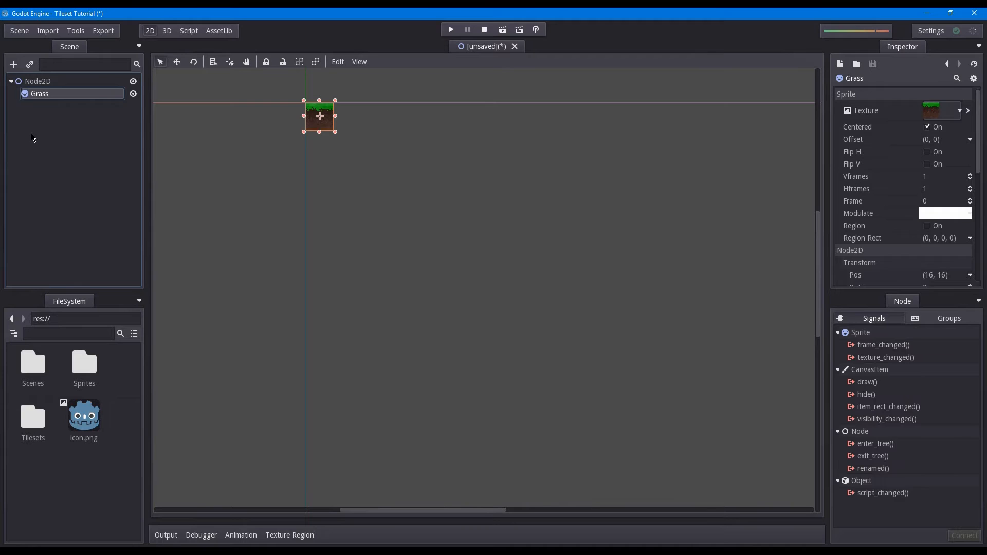
pyautogui.moveTo(28, 139)
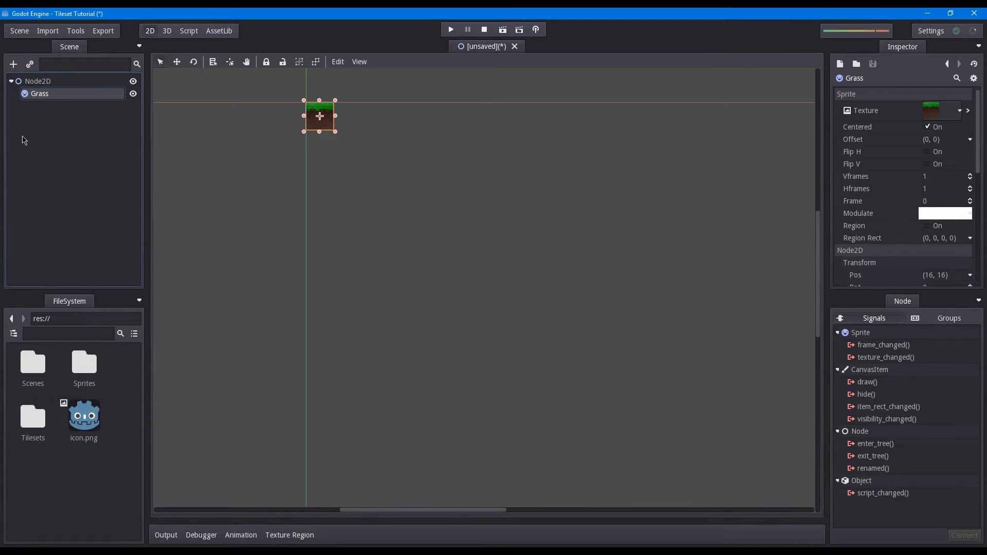
pyautogui.doubleClick(40, 93)
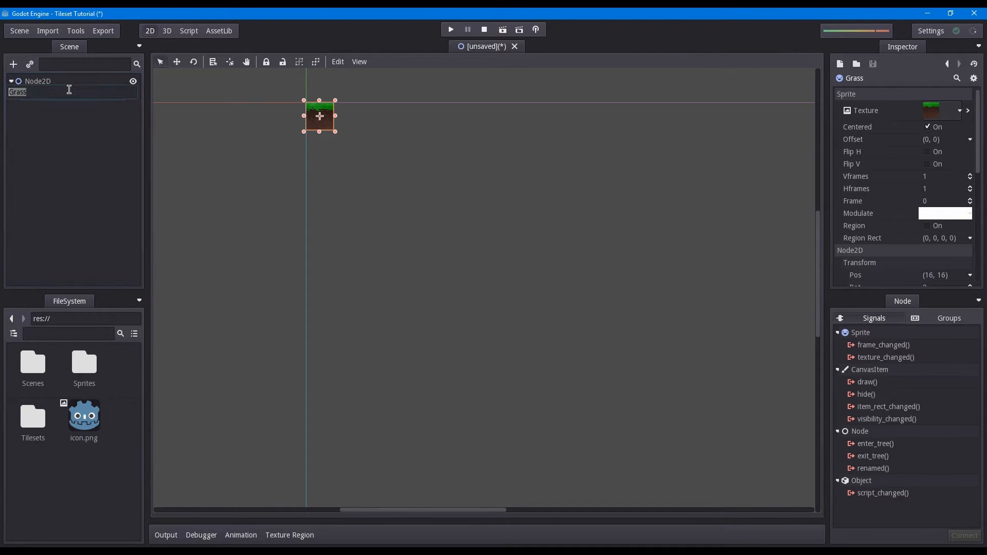
# Add a StaticBody2D under Grass and a CollisionShape2D under that body
pyautogui.click(12, 64)
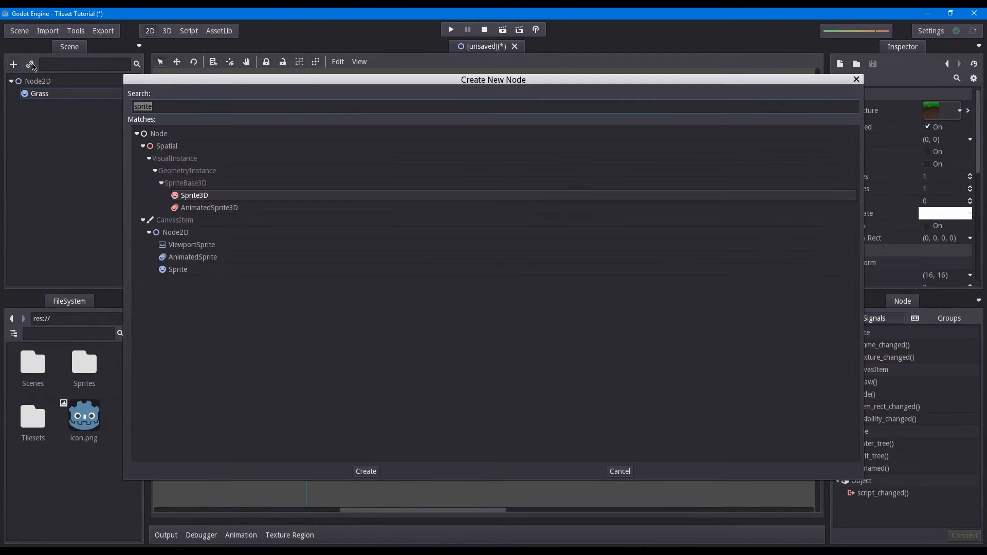
pyautogui.click(365, 471)
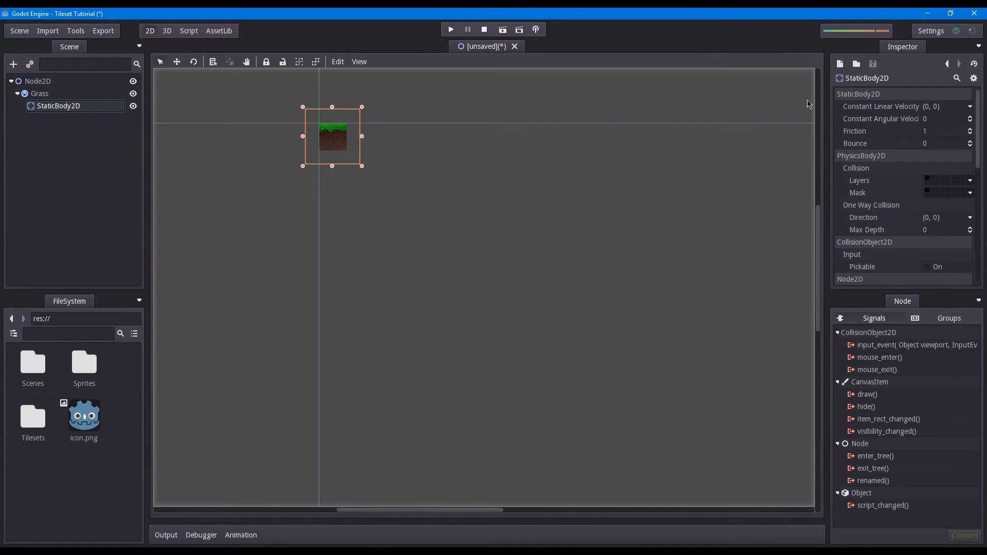
pyautogui.scroll(-3)
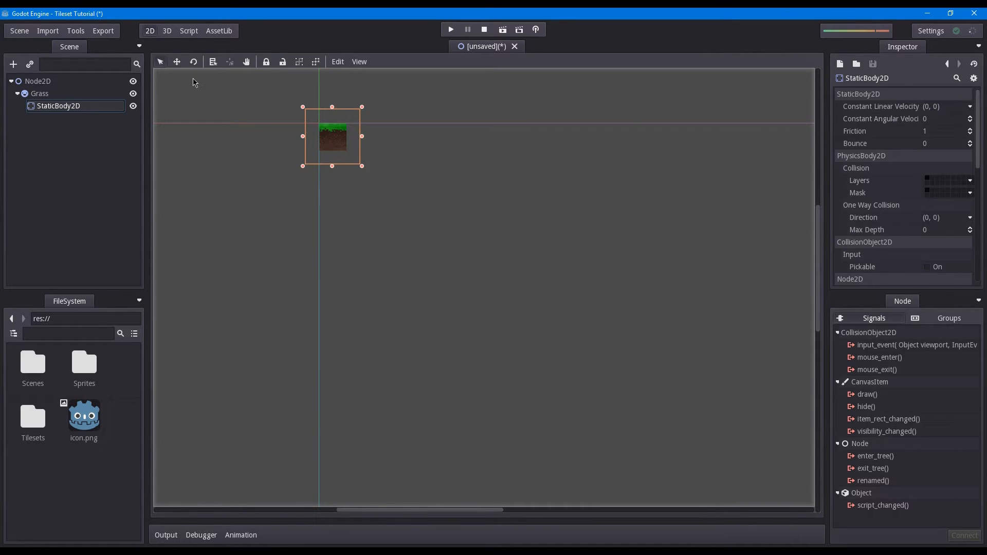
pyautogui.click(13, 64)
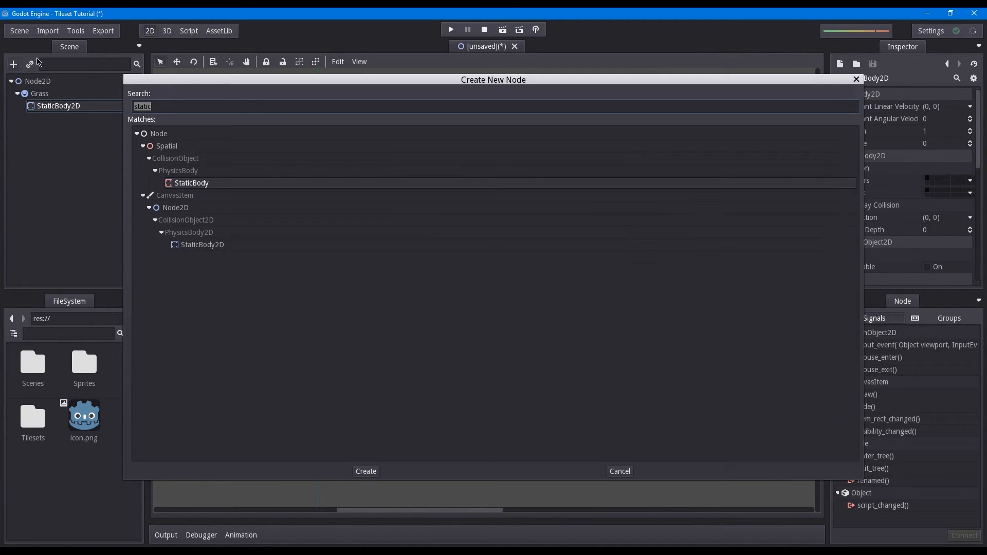
pyautogui.write('co')
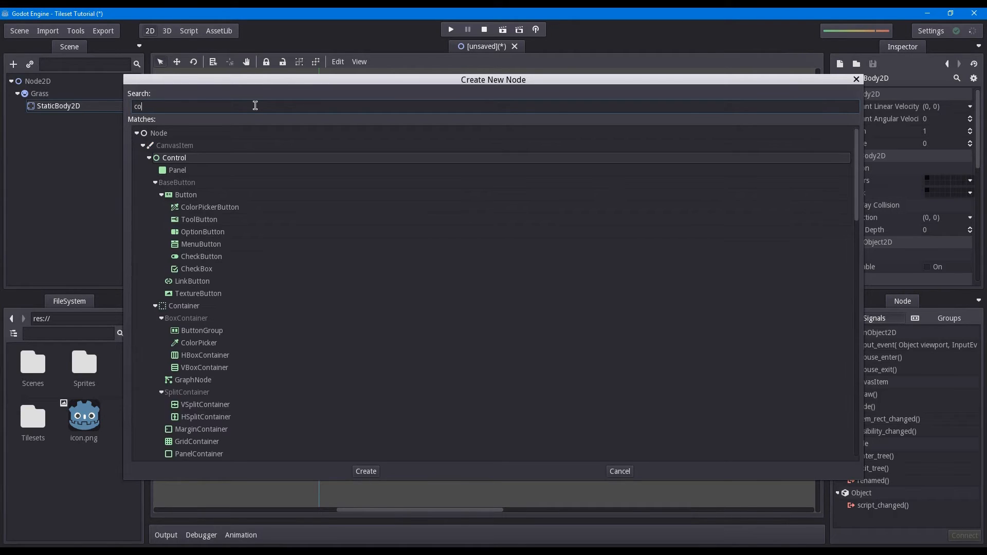
pyautogui.click(365, 471)
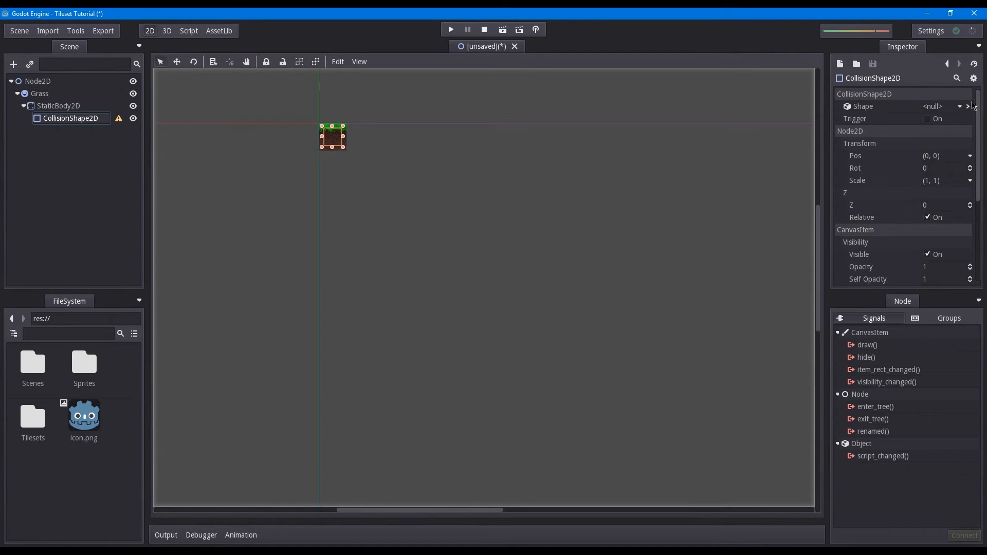
# Give CollisionShape2D a RectangleShape2D fitted to the tile, then collapse StaticBody2D
pyautogui.click(943, 106)
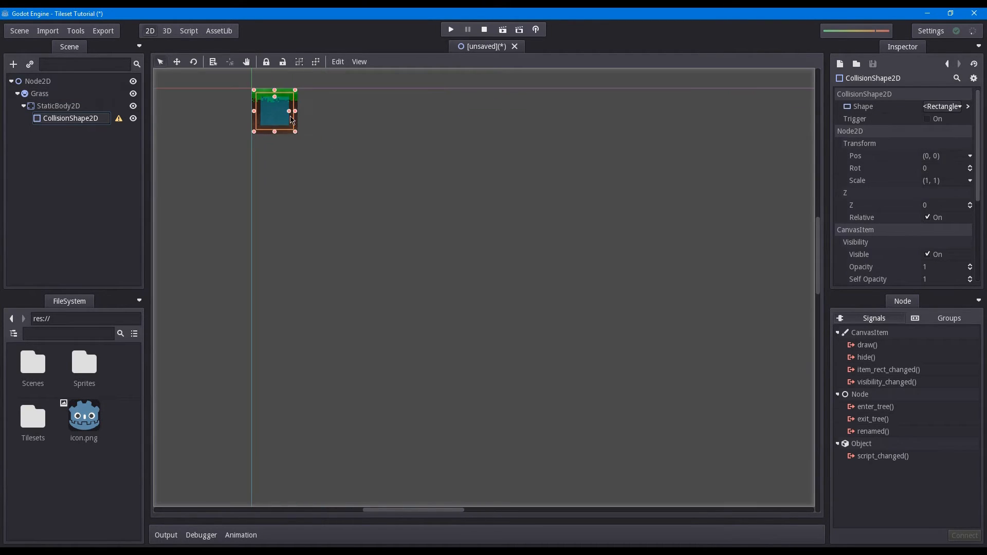
pyautogui.moveTo(295, 132); pyautogui.dragTo(338, 154)
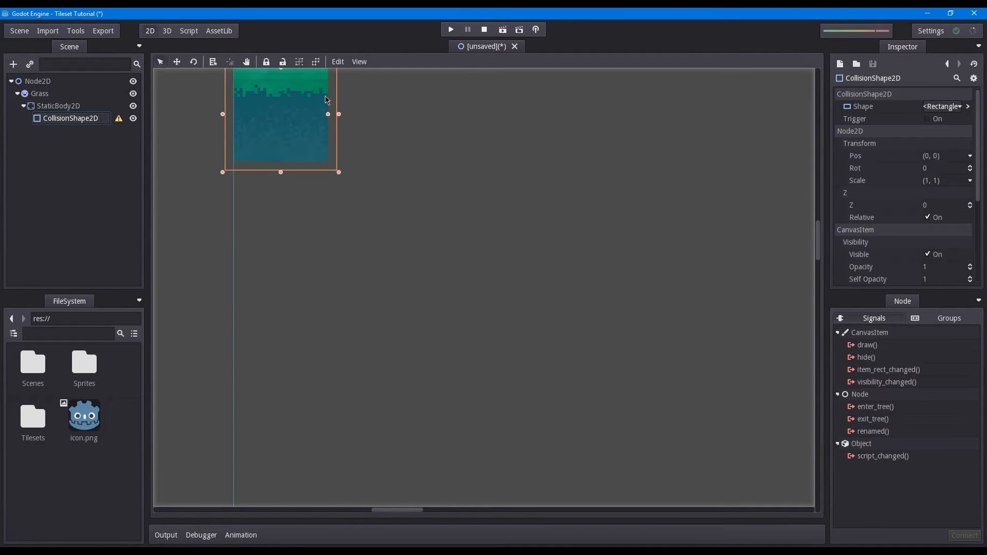
pyautogui.moveTo(326, 99); pyautogui.dragTo(371, 216)
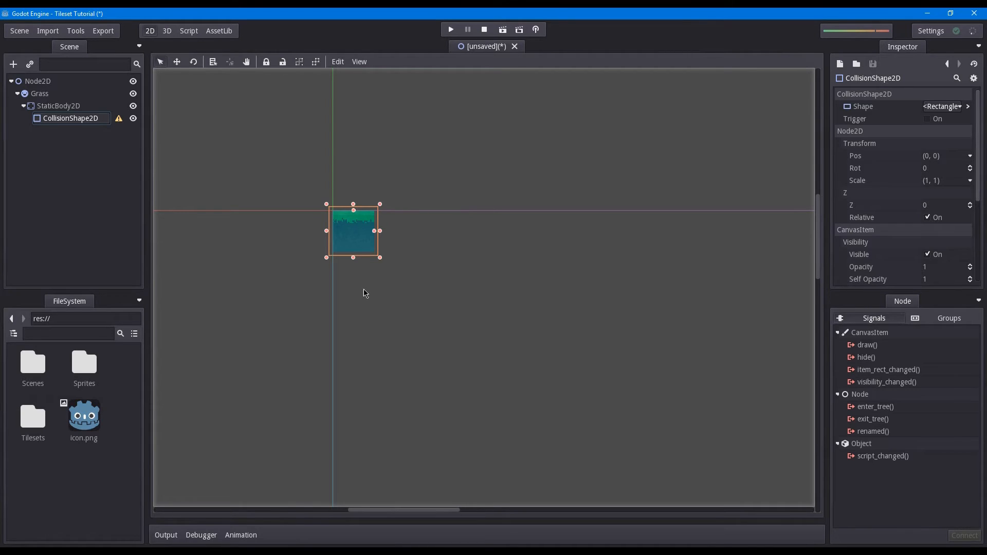
pyautogui.click(58, 105)
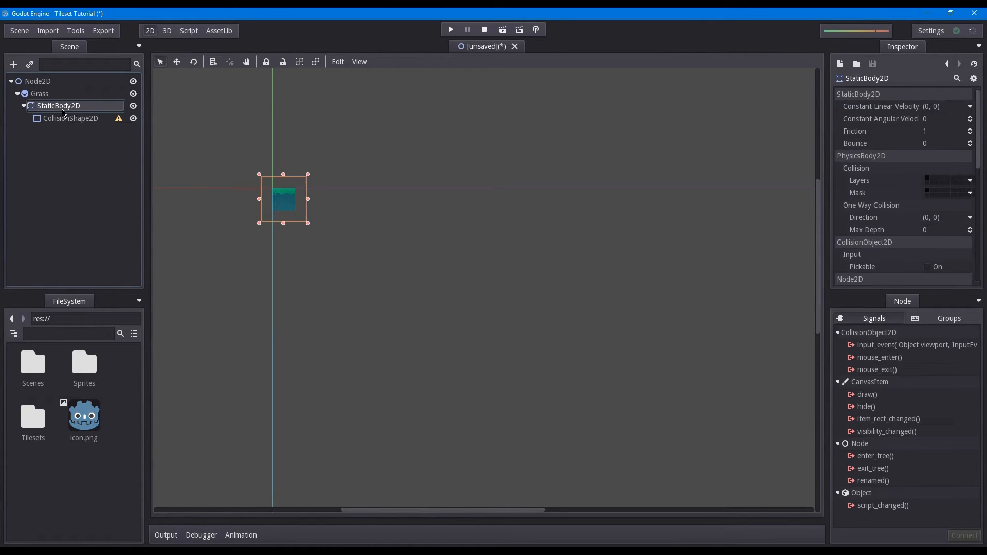
pyautogui.click(23, 105)
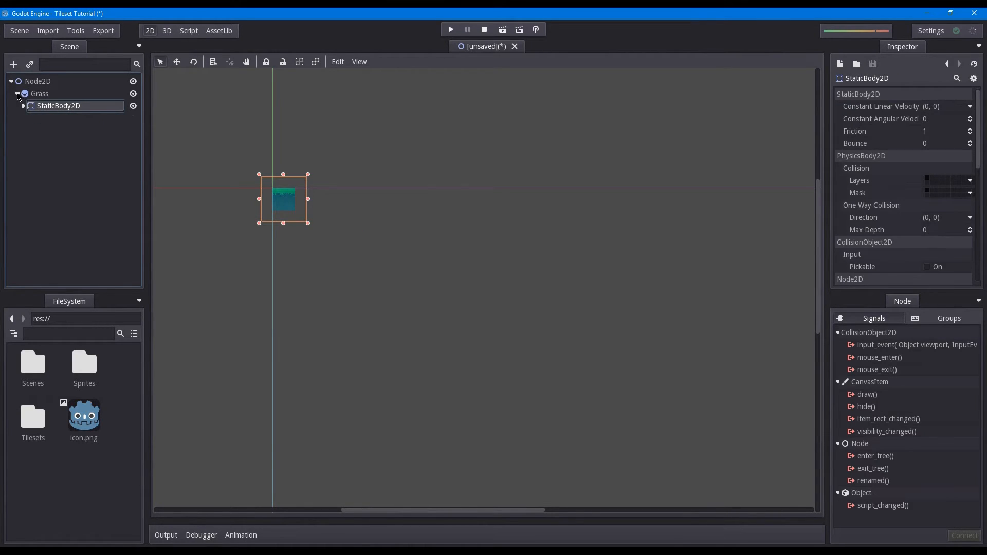
# Add a Stone Sprite under the root with a StaticBody2D child
pyautogui.click(38, 81)
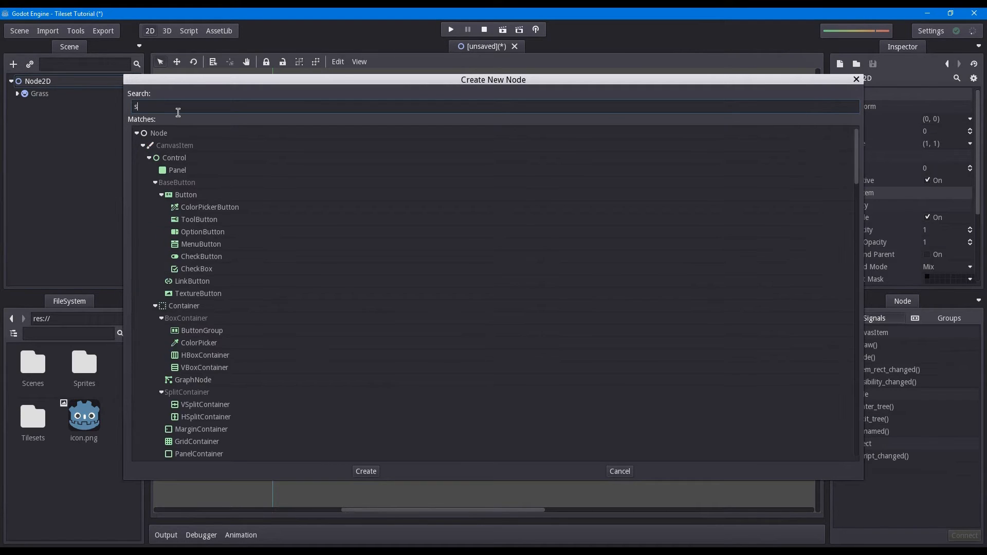
pyautogui.write('prite')
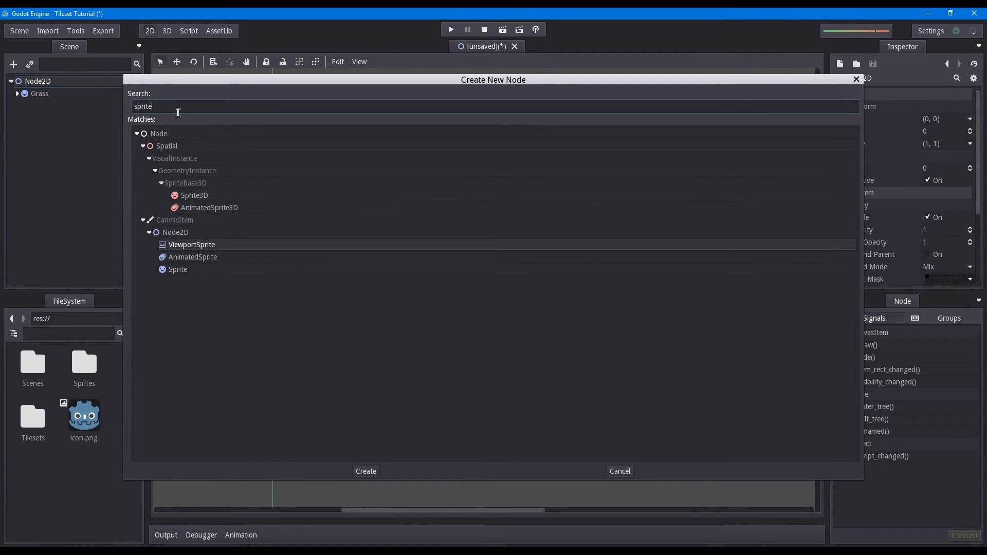
pyautogui.click(365, 471)
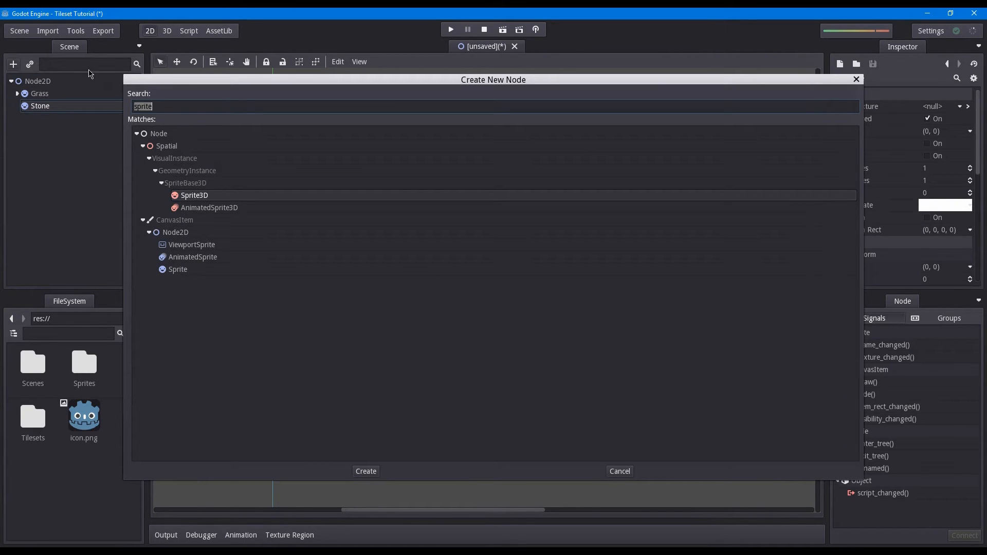
pyautogui.write('st')
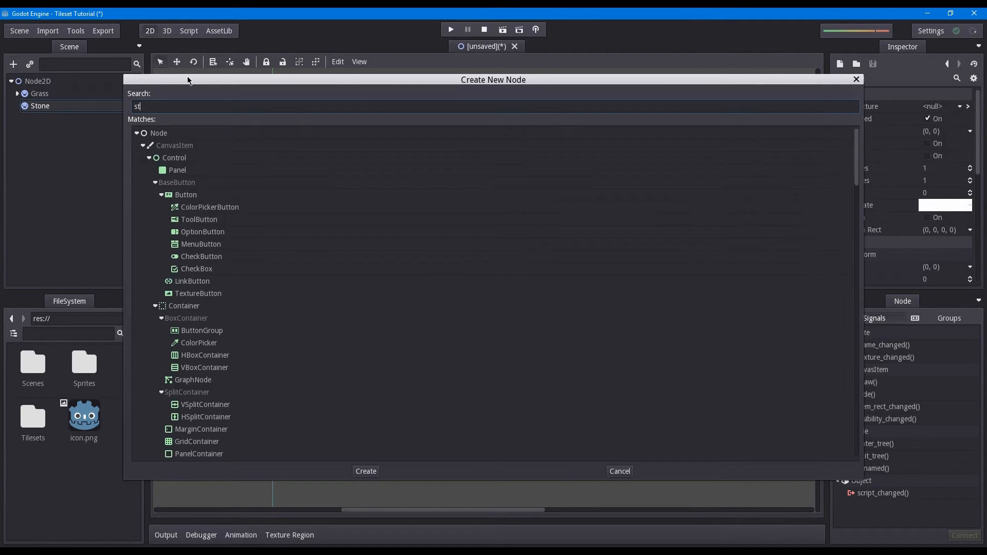
pyautogui.click(365, 471)
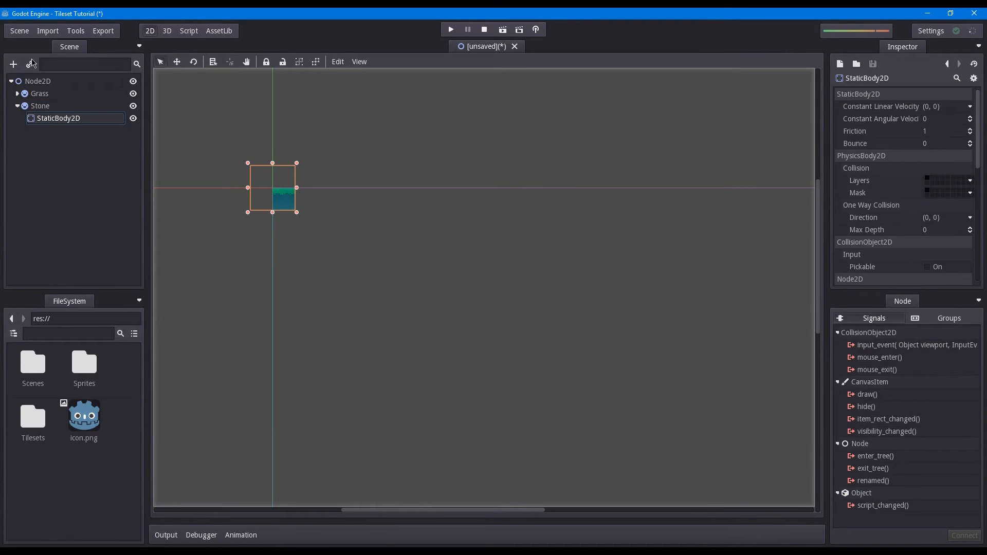
# Duplicate Grass's CollisionShape2D and reparent the copy under Stone's StaticBody2D
pyautogui.click(13, 64)
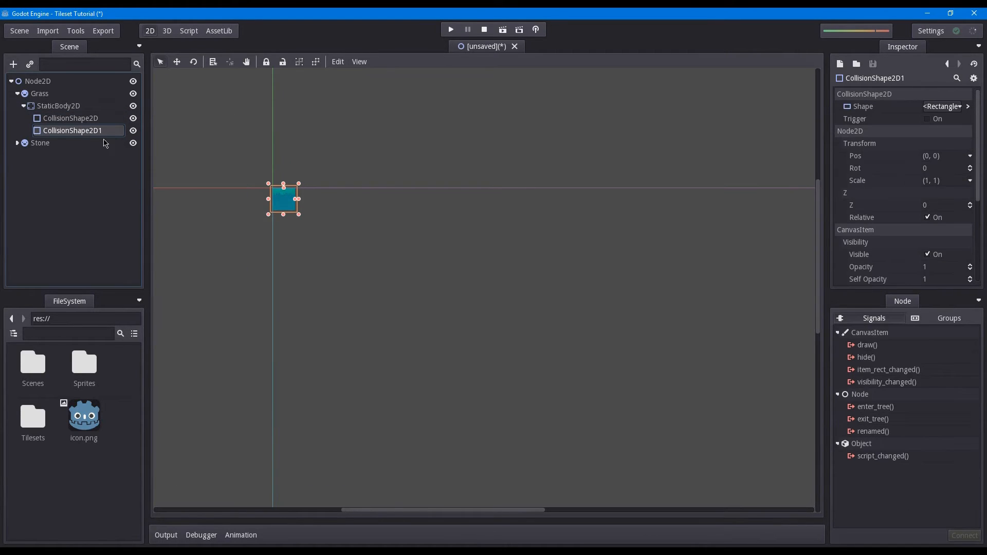
pyautogui.moveTo(101, 157)
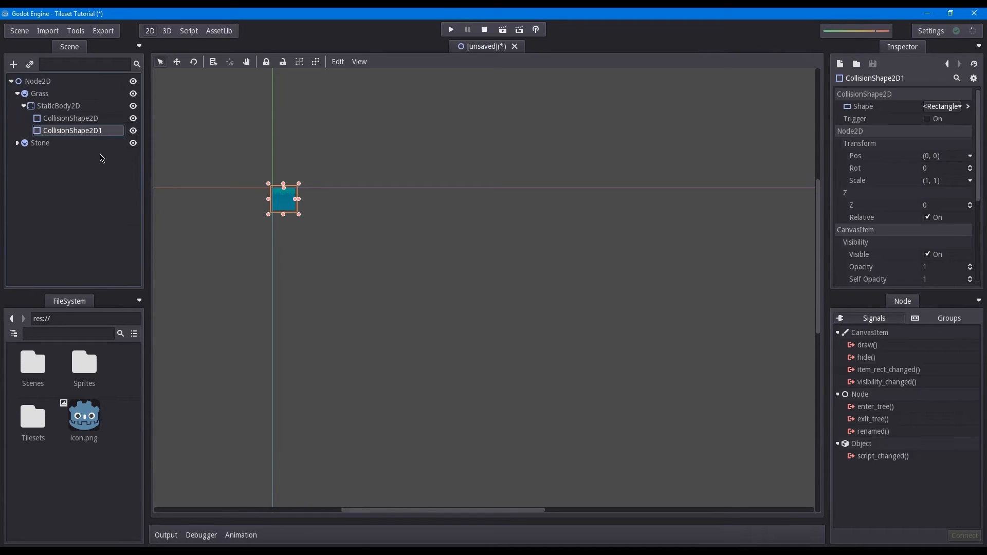
pyautogui.rightClick(72, 130)
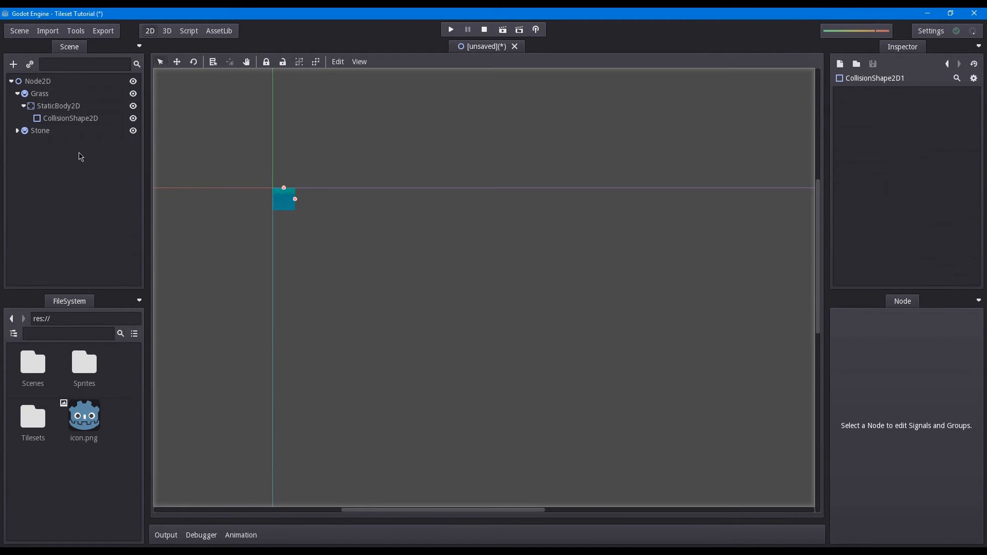
pyautogui.click(70, 155)
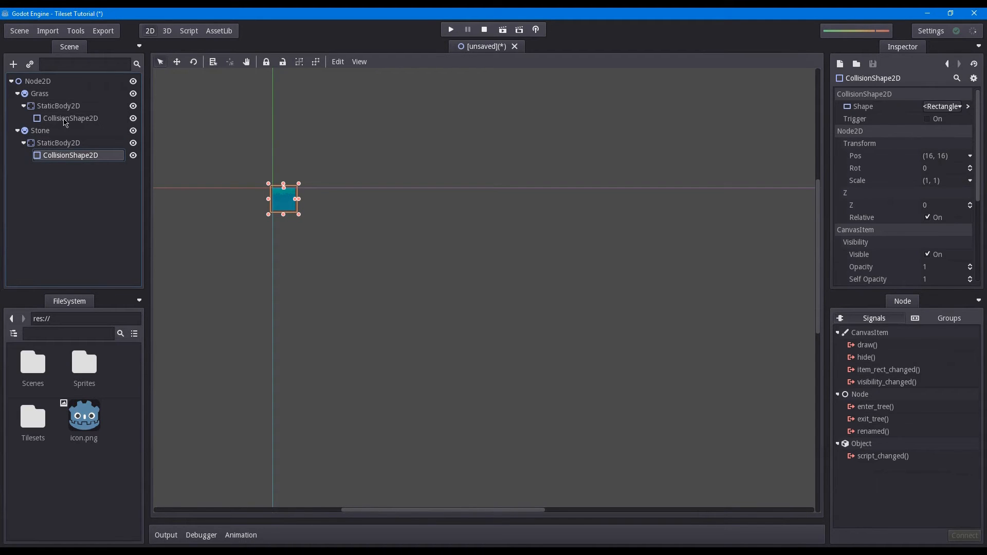
# Lock Grass, Stone's StaticBody2D and its CollisionShape2D, then select Stone
pyautogui.click(39, 93)
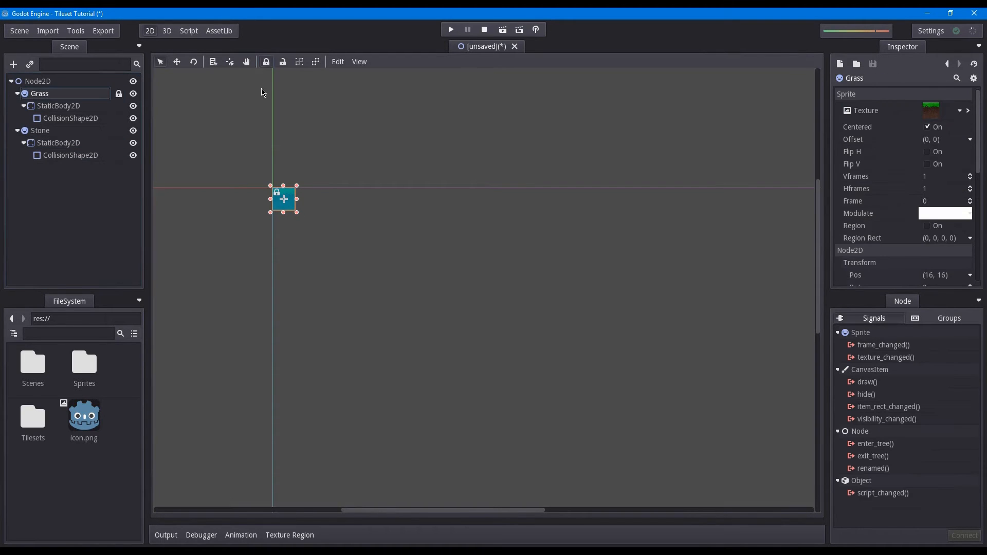
pyautogui.click(58, 143)
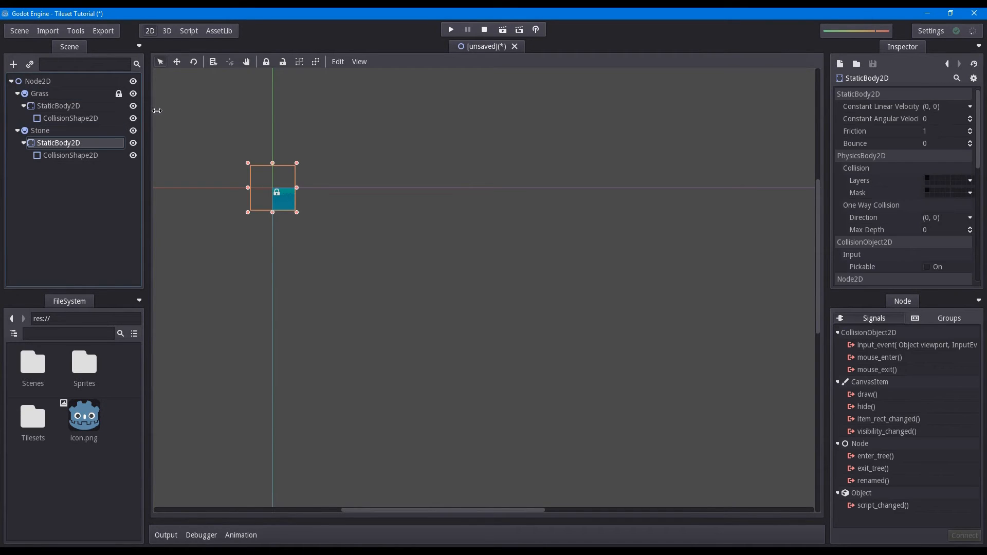
pyautogui.click(70, 155)
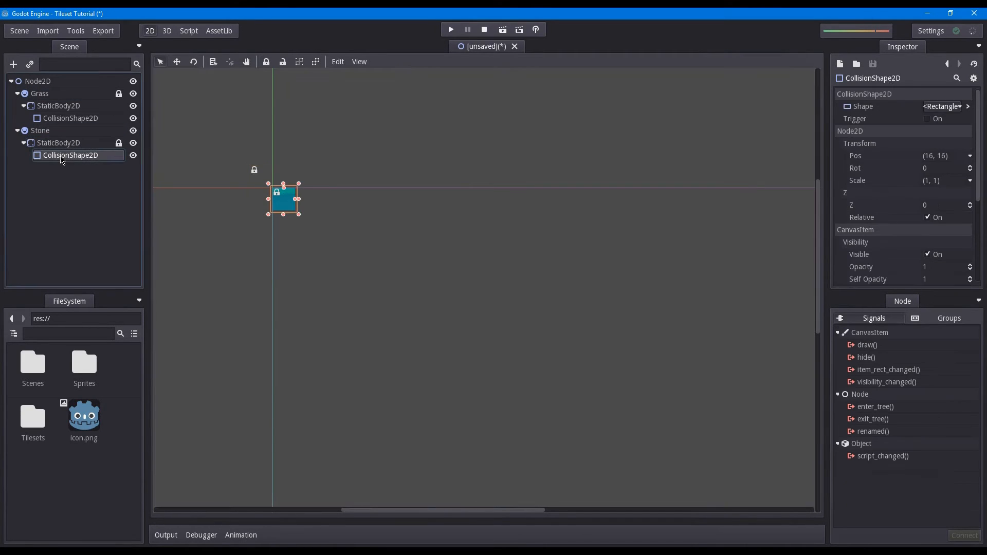
pyautogui.click(118, 155)
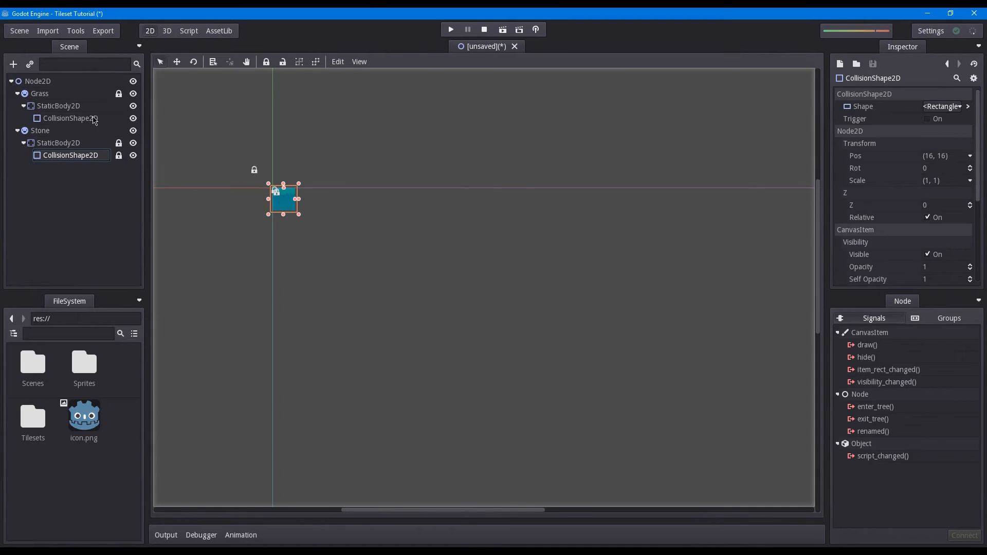
pyautogui.click(40, 130)
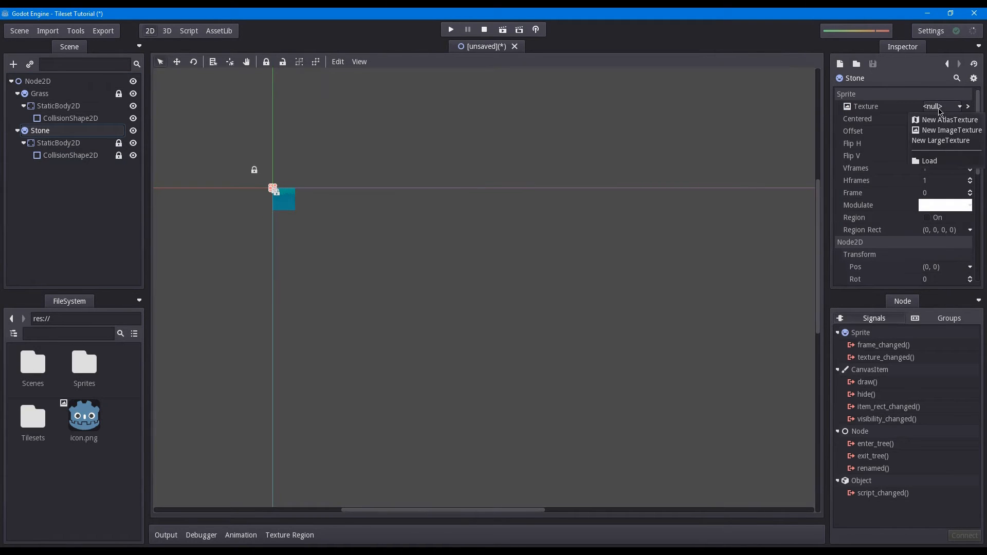
# Load the Floor Tile 4 stone texture onto Stone and place it at (64, 16)
pyautogui.click(927, 161)
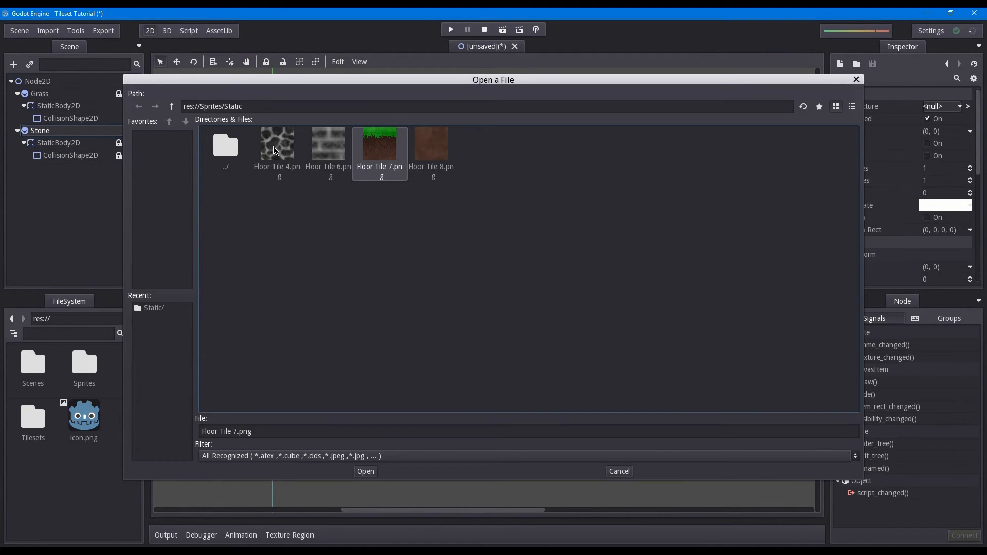
pyautogui.click(365, 471)
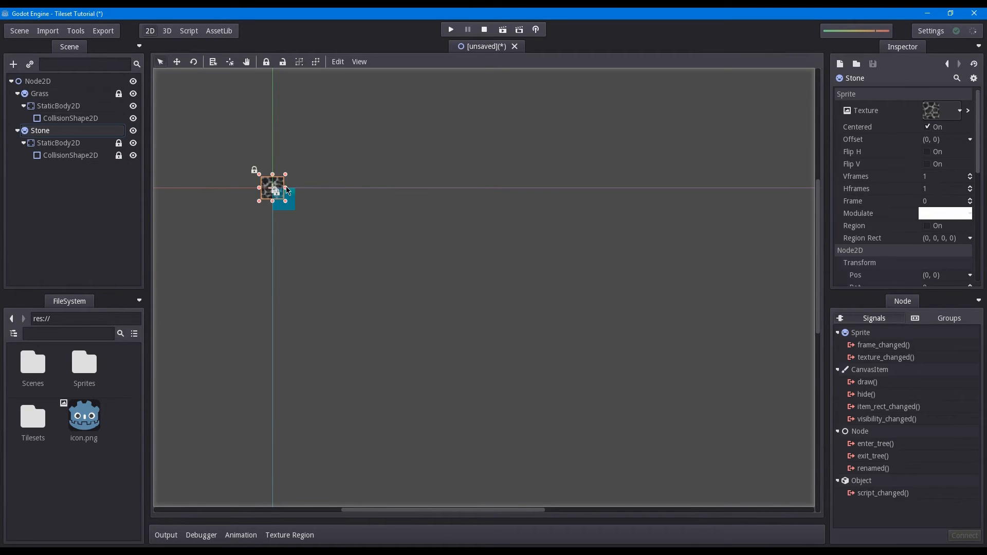
pyautogui.moveTo(273, 191); pyautogui.dragTo(318, 200)
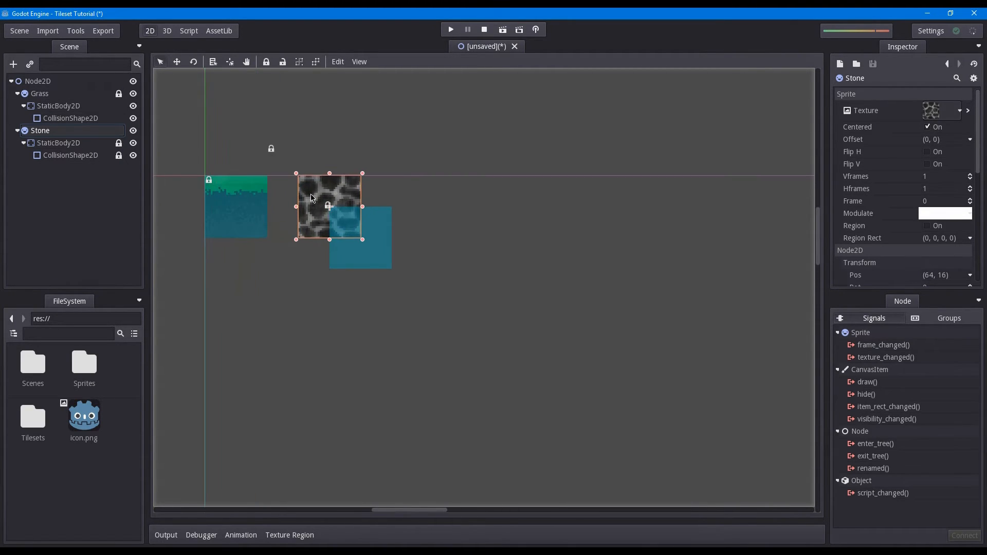
pyautogui.click(70, 154)
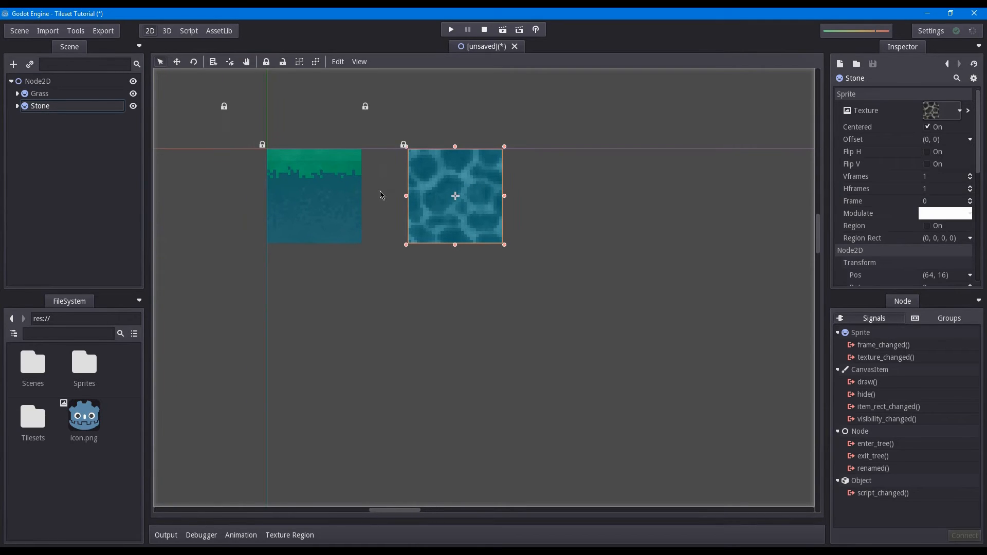
pyautogui.moveTo(491, 162)
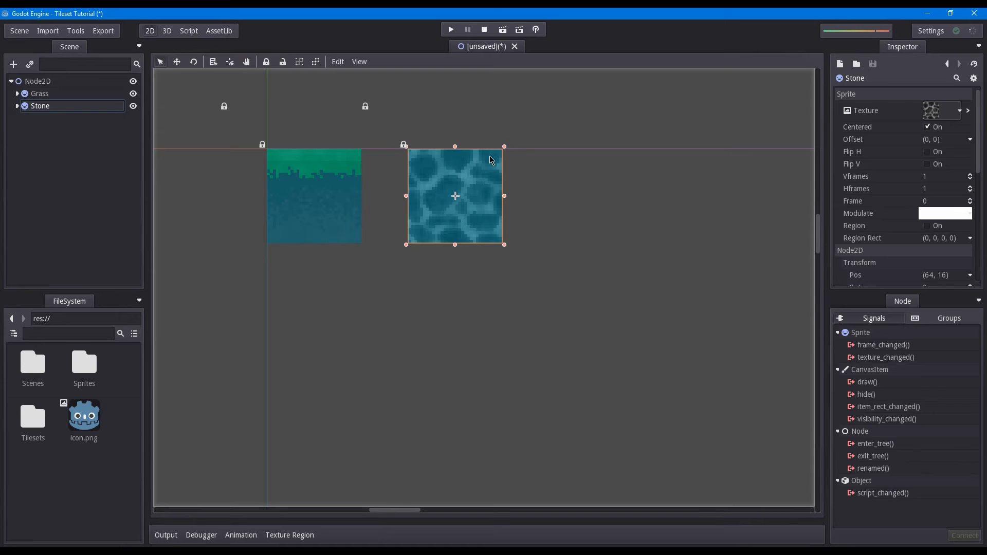
pyautogui.moveTo(544, 105)
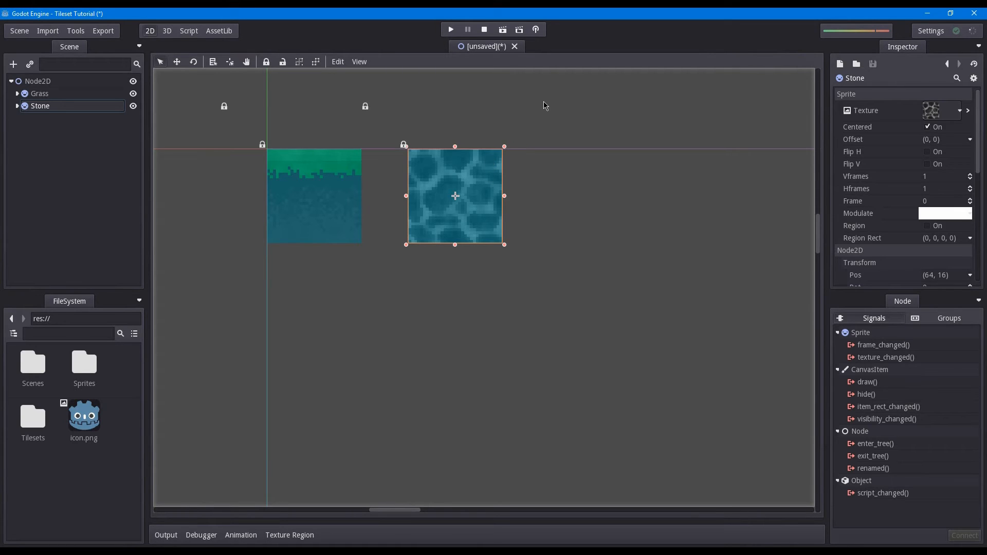
pyautogui.moveTo(179, 146)
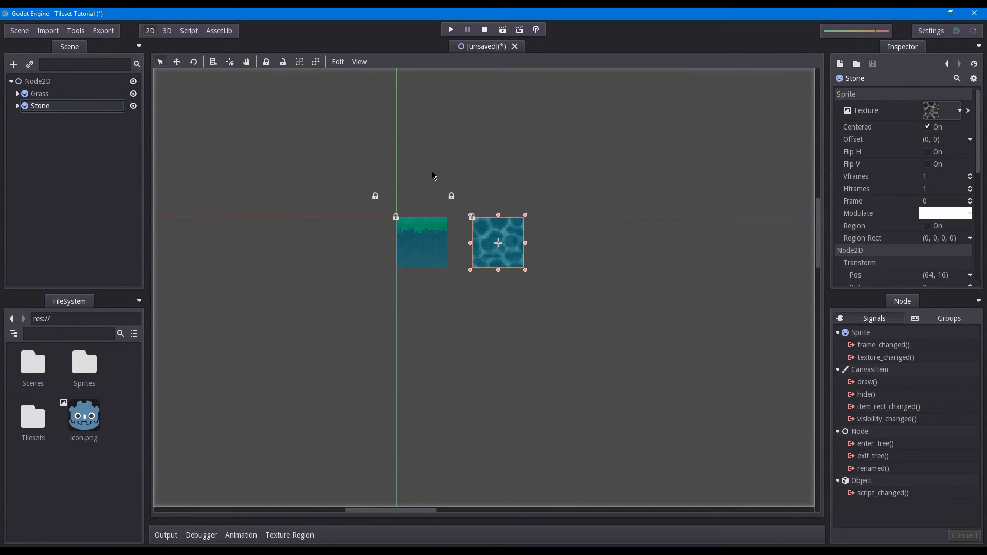
# Convert the scene to a TileSet saved as Default.xml in the Tilesets folder
pyautogui.click(19, 30)
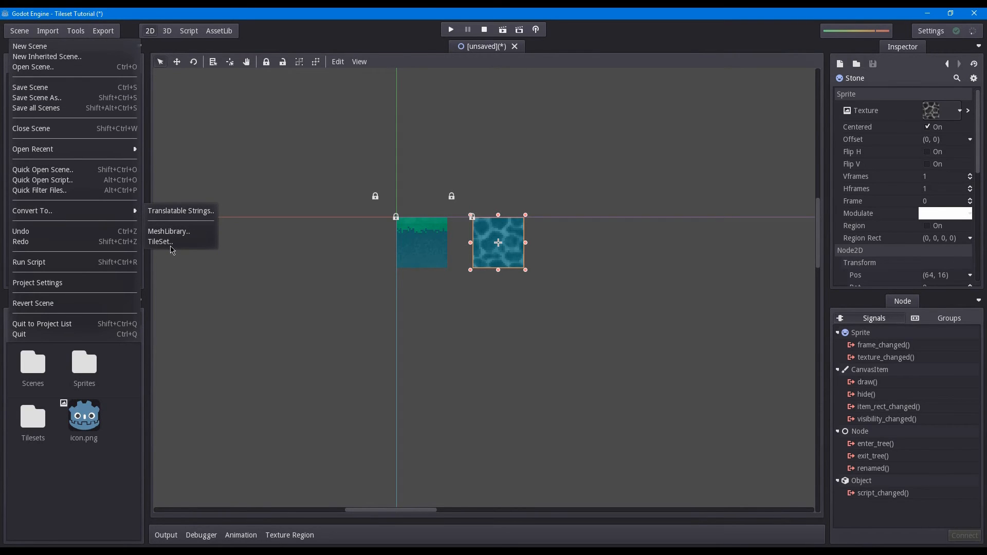
pyautogui.click(160, 242)
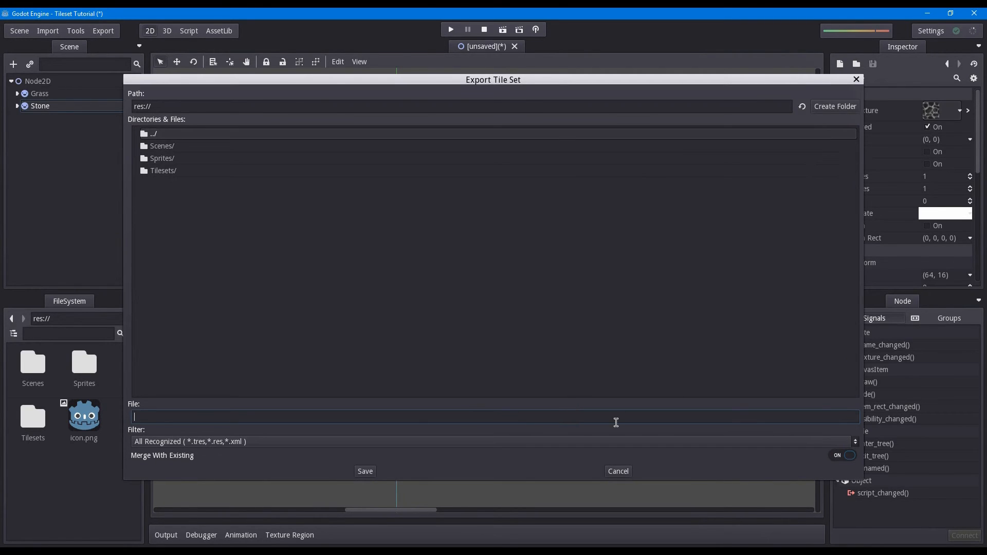
pyautogui.moveTo(339, 222)
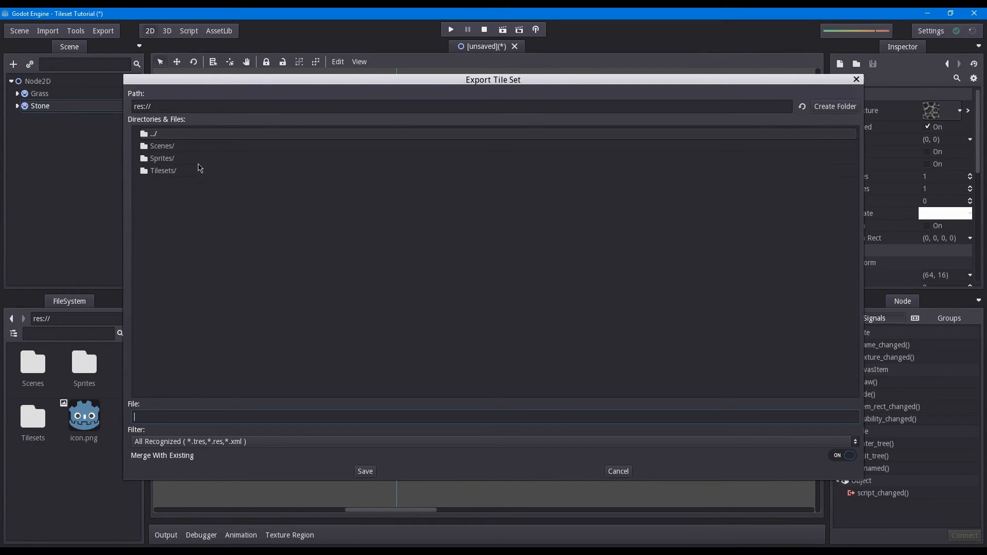
pyautogui.doubleClick(163, 170)
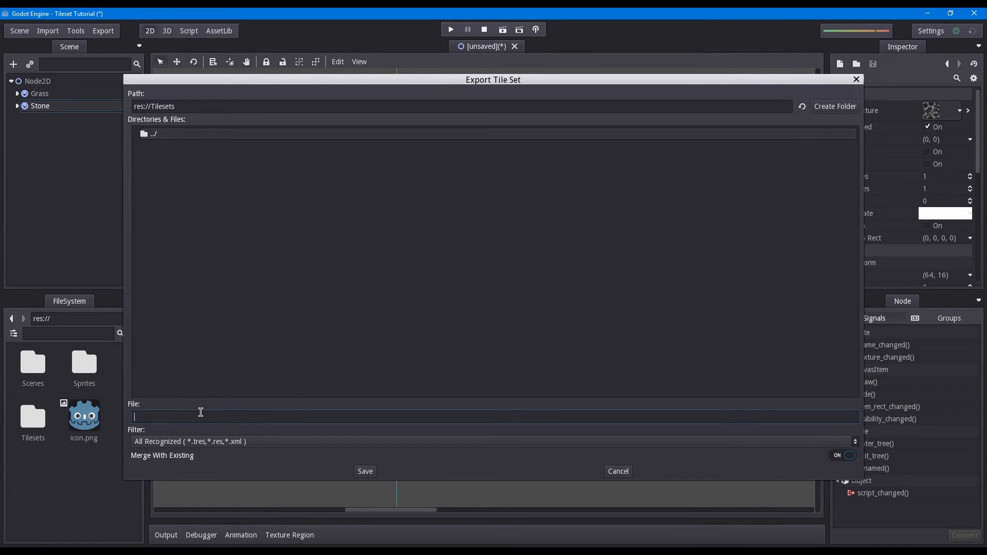
pyautogui.write('Default')
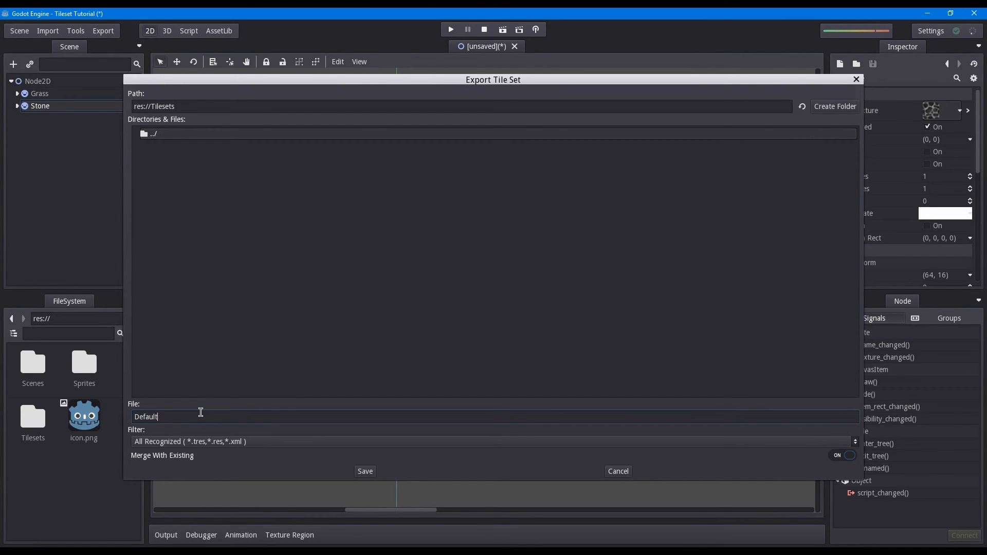
pyautogui.click(365, 471)
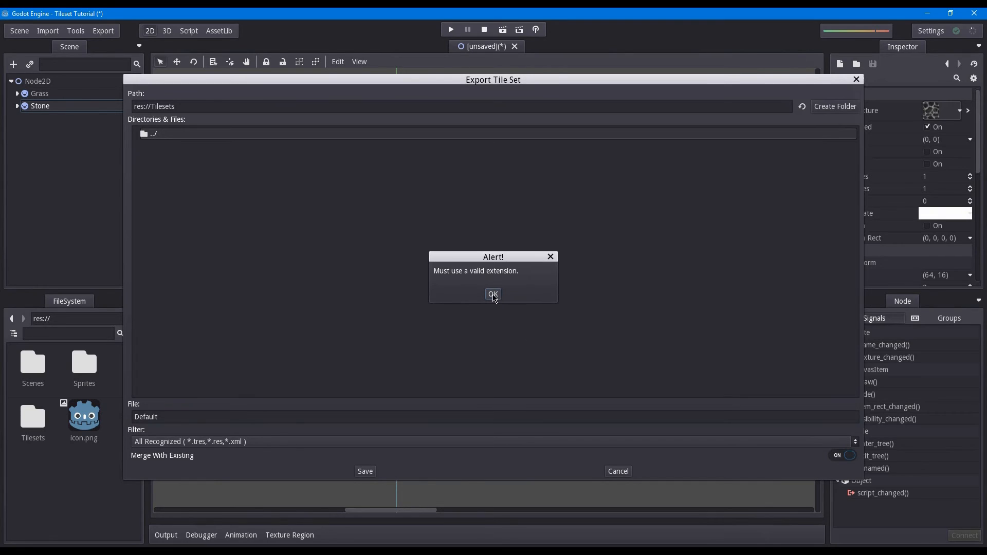
pyautogui.click(493, 294)
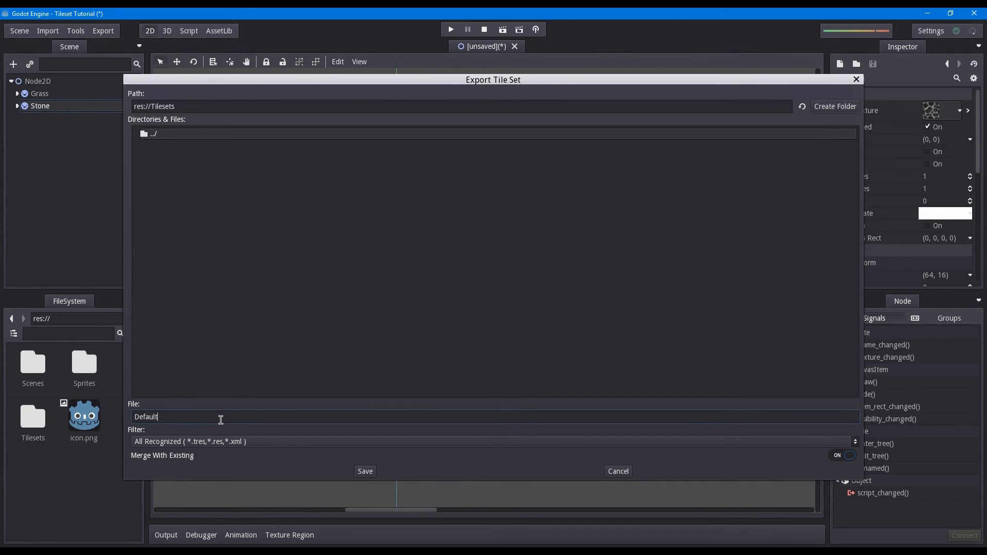
pyautogui.write('.xml')
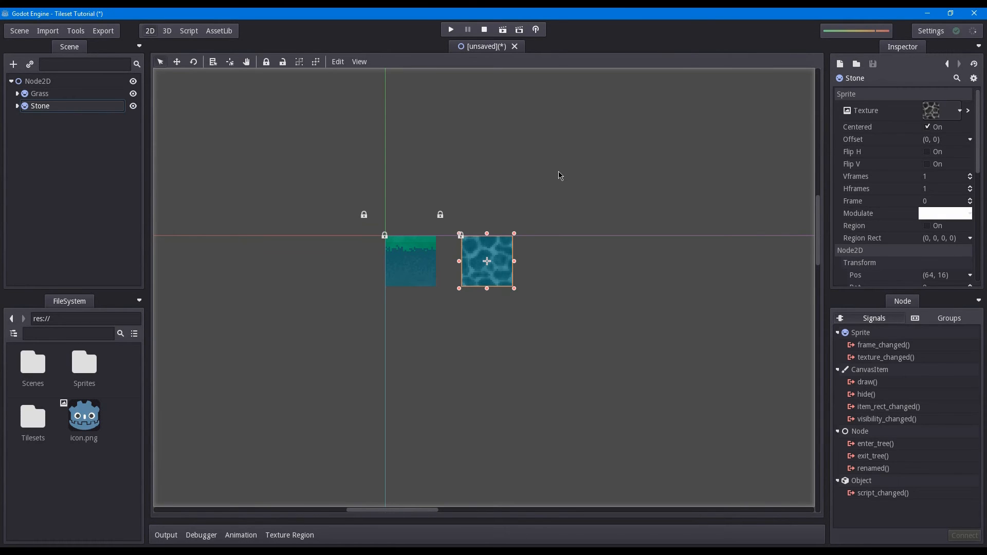
pyautogui.moveTo(297, 202)
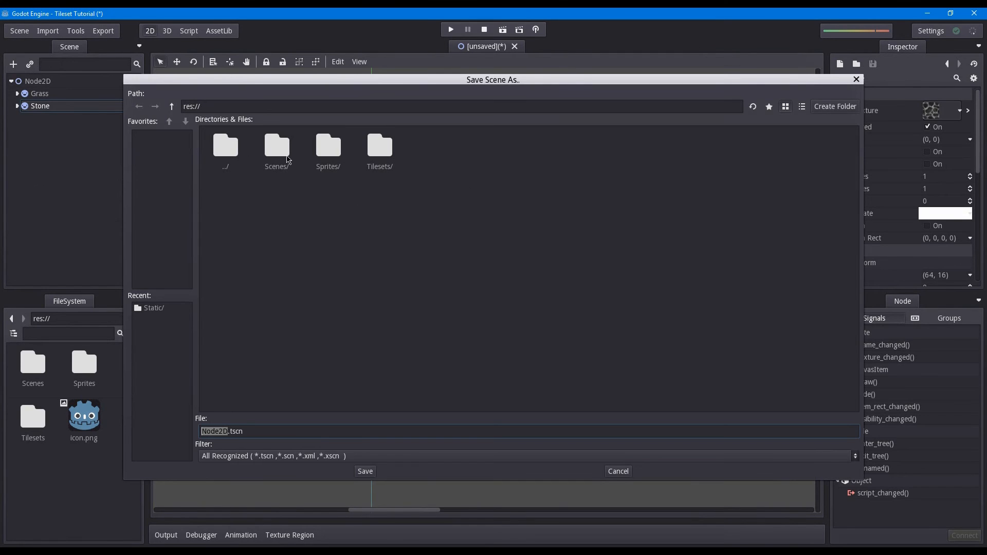
# Save the tile scene into the Scenes folder as 'Default Tileset.xml'
pyautogui.doubleClick(277, 146)
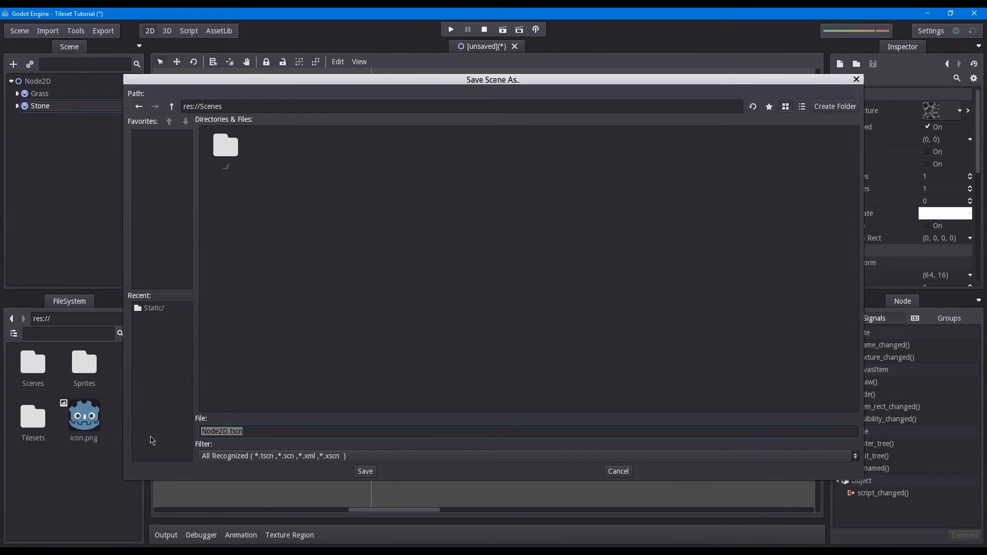
pyautogui.write('Tileset')
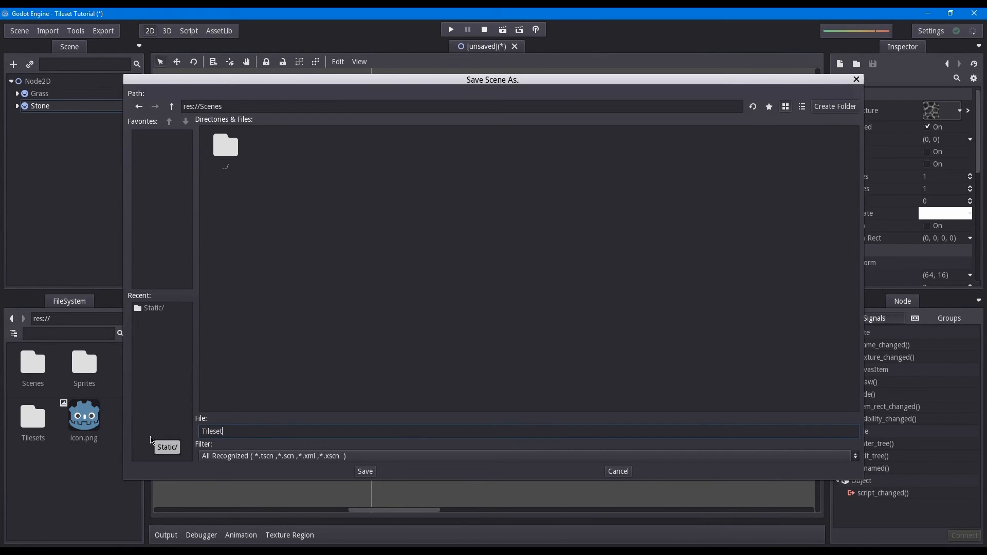
pyautogui.click(202, 431)
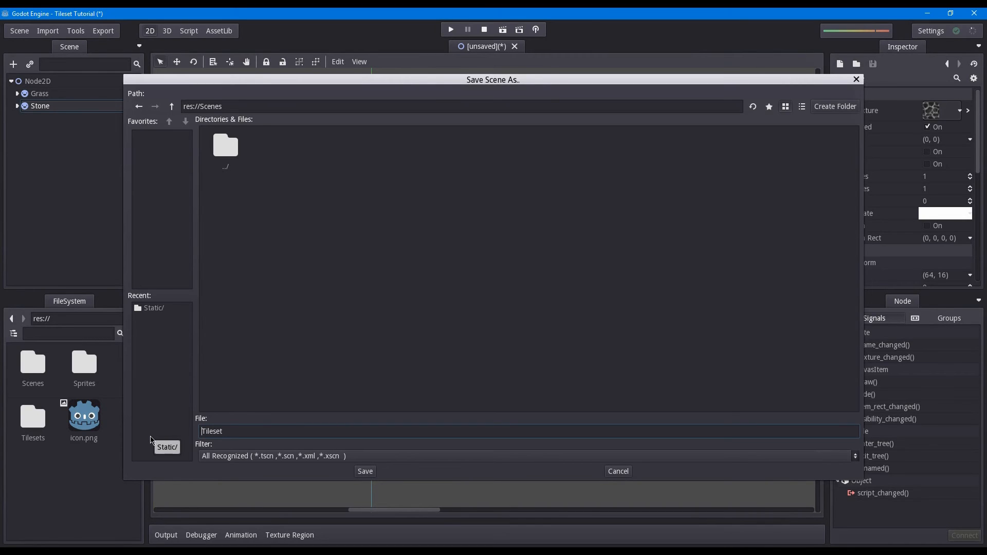
pyautogui.write('Default')
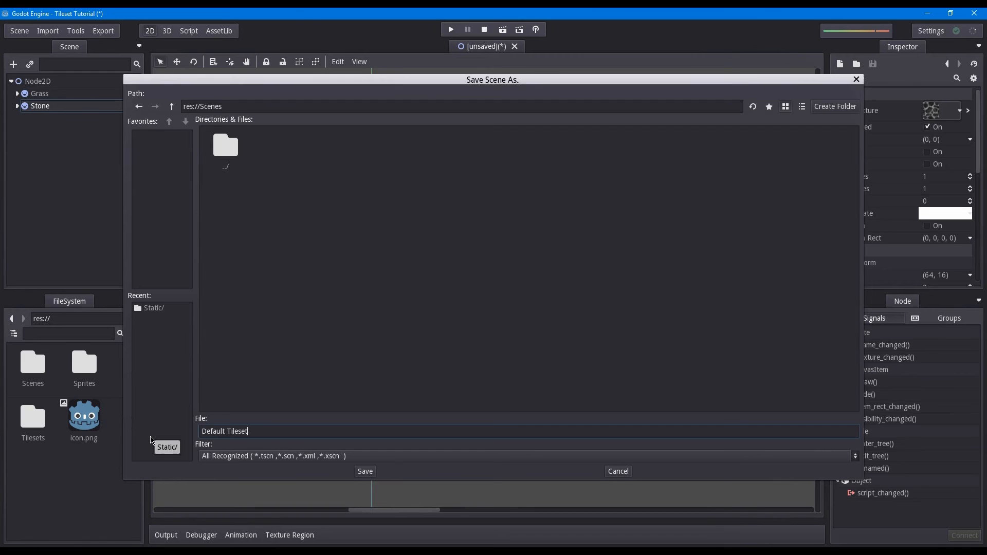
pyautogui.write('.xml')
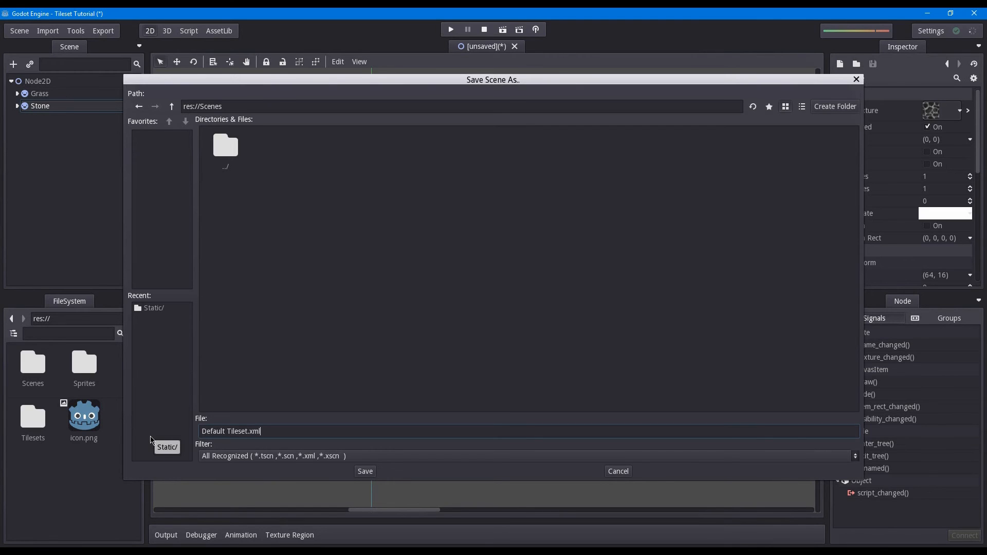
pyautogui.click(364, 471)
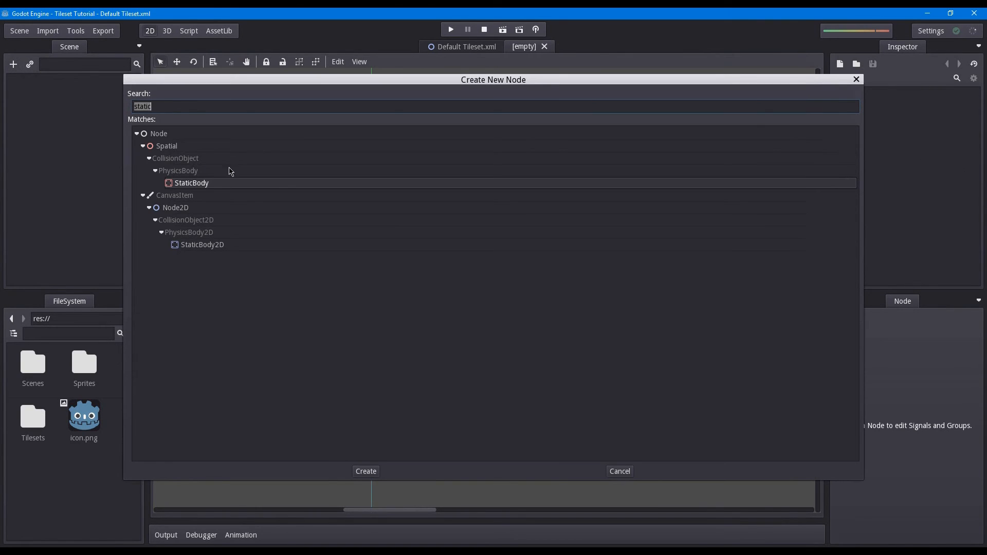
# Create a Node2D root named 'World' and add a TileMap child node
pyautogui.click(365, 471)
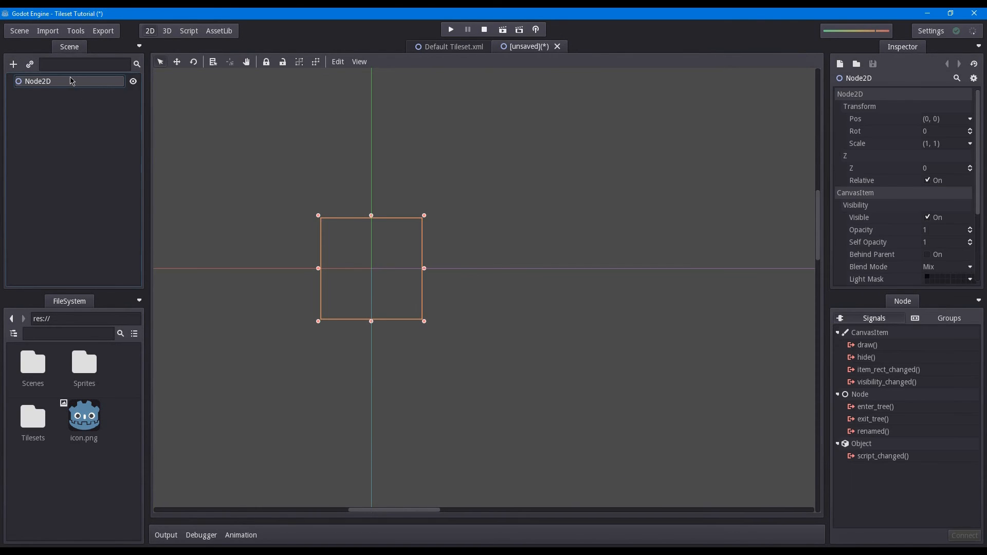
pyautogui.write('World')
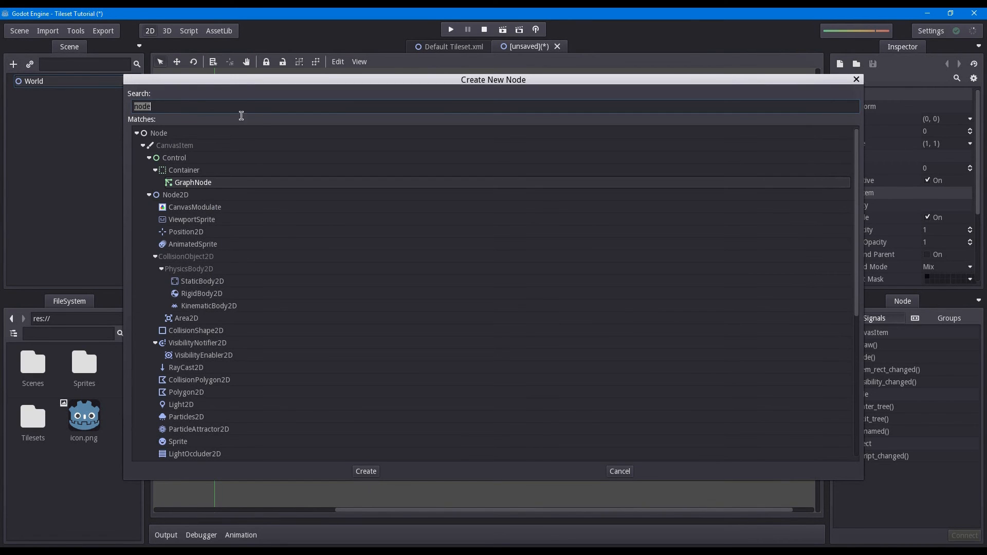
pyautogui.write('tile')
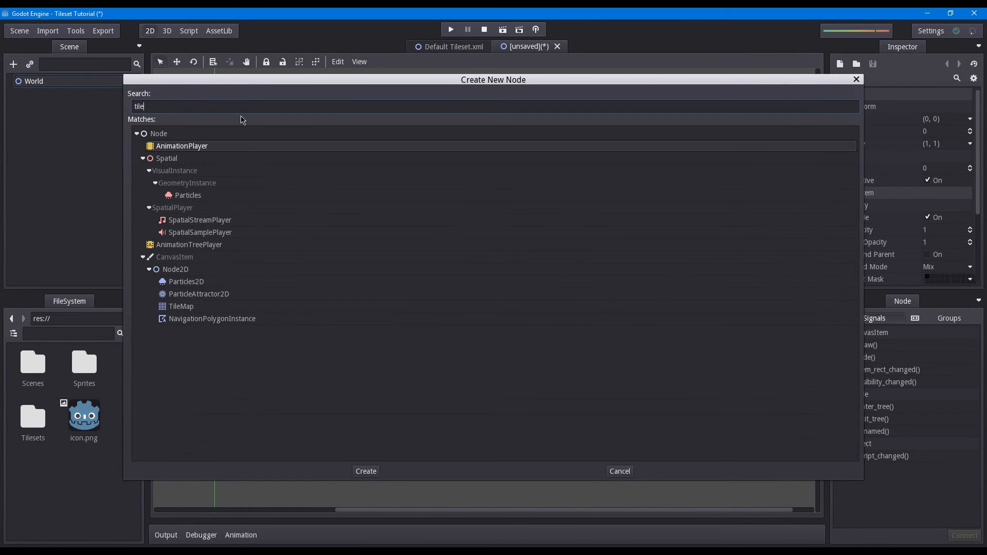
pyautogui.click(365, 471)
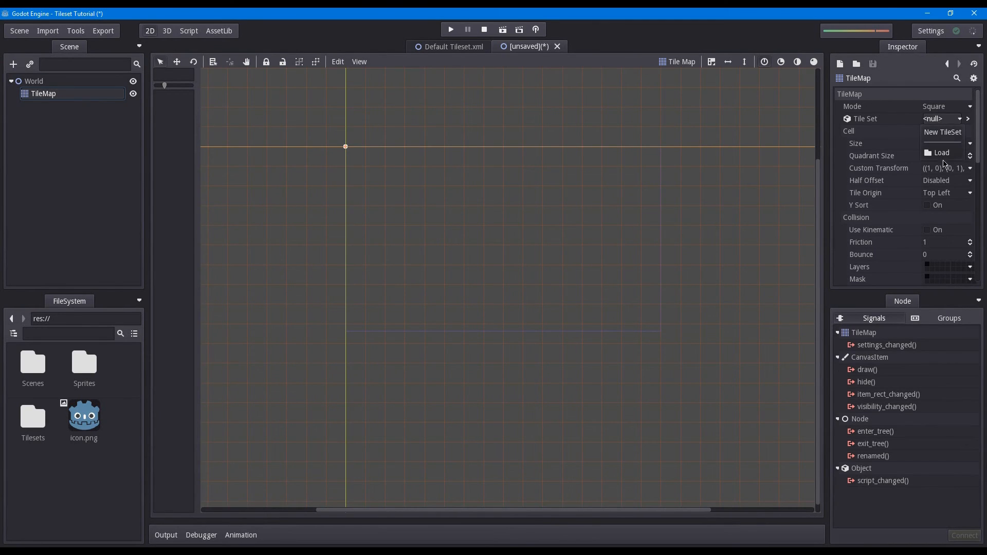
# Load the exported Default.xml tile set from the Tilesets folder into the TileMap
pyautogui.click(942, 153)
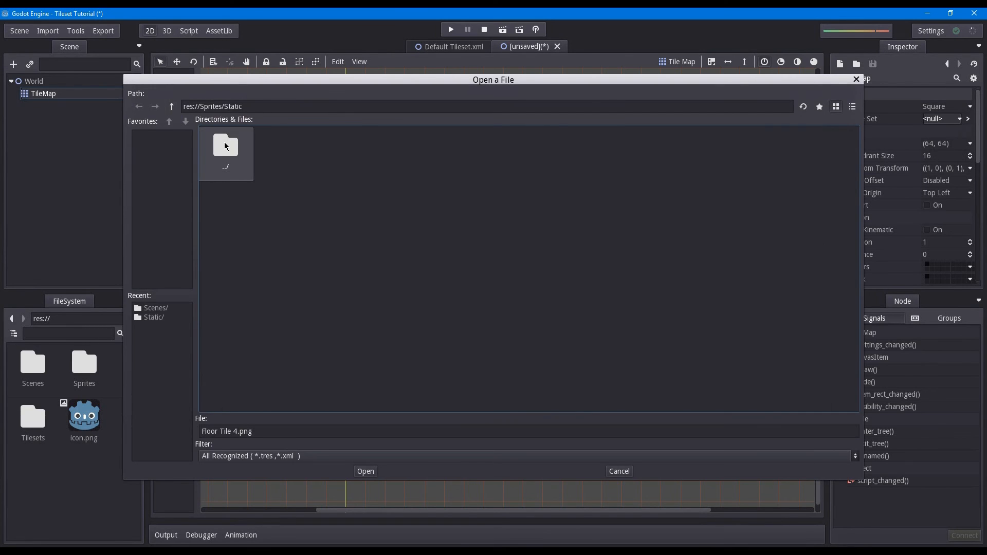
pyautogui.doubleClick(225, 146)
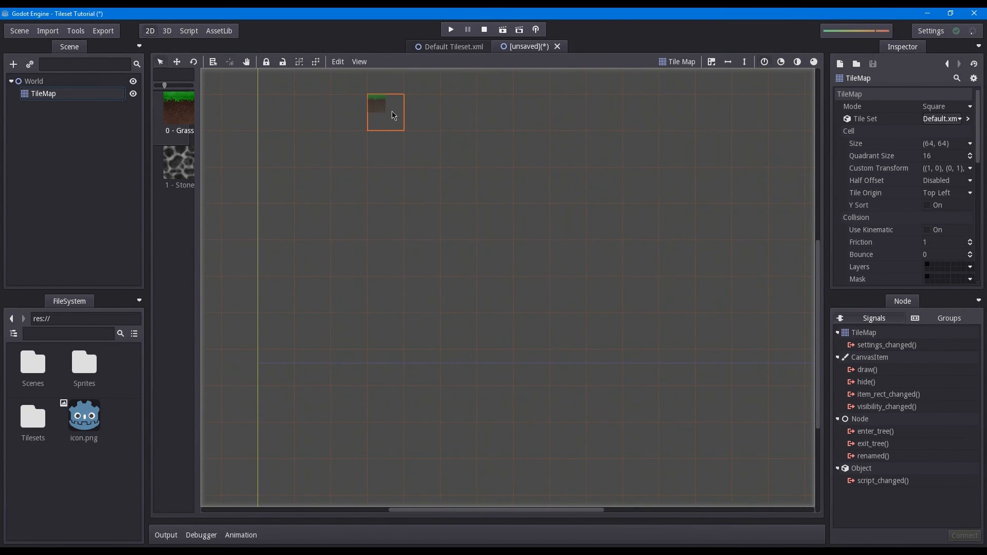
# Paint a row of Grass tiles with Stone tile rows beneath it
pyautogui.click(938, 143)
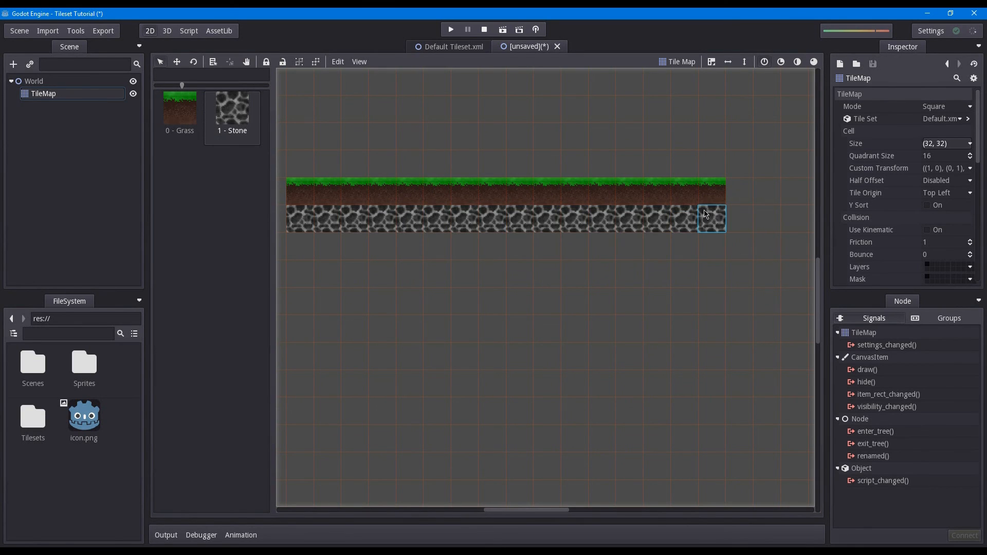
pyautogui.click(355, 246)
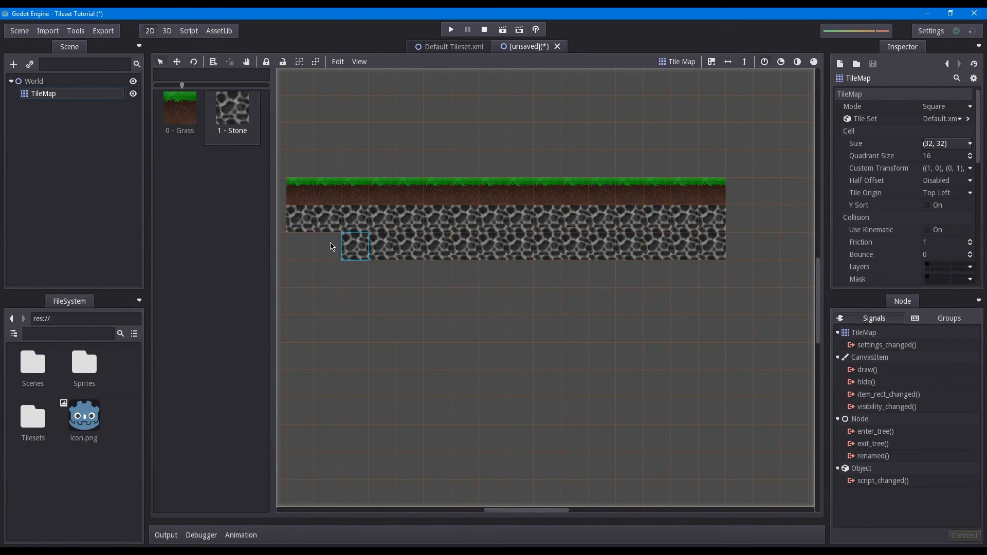